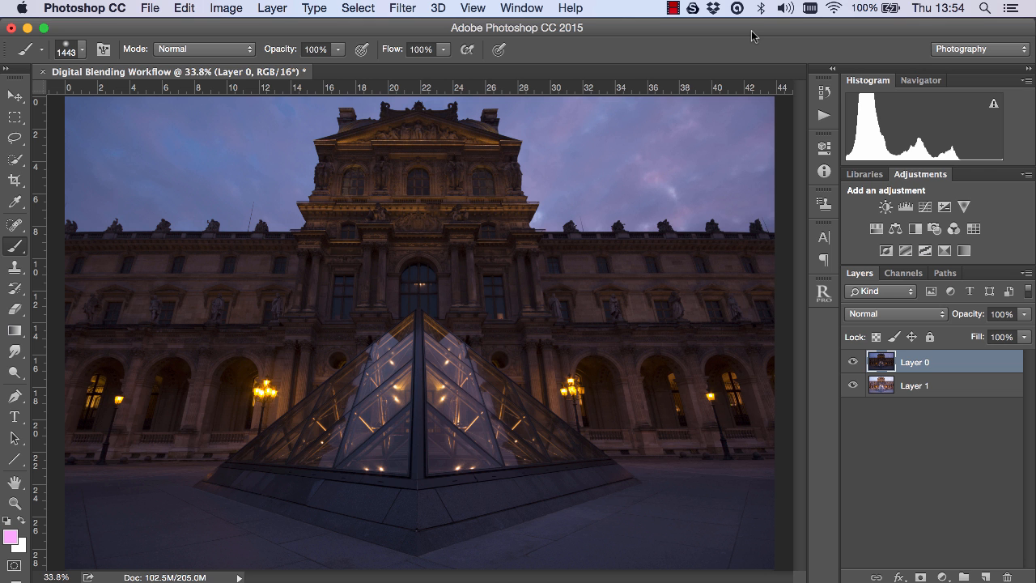
mouse_move(755, 36)
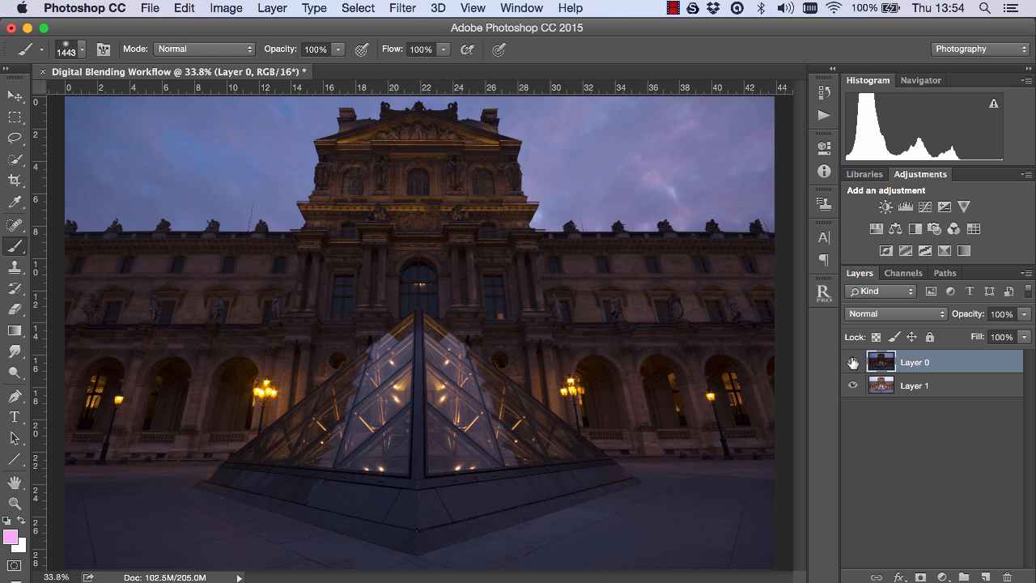
Step: Toggle Layer 0's visibility to compare the two Louvre exposures, leaving the dark purple-sky layer hidden
left_click(851, 362)
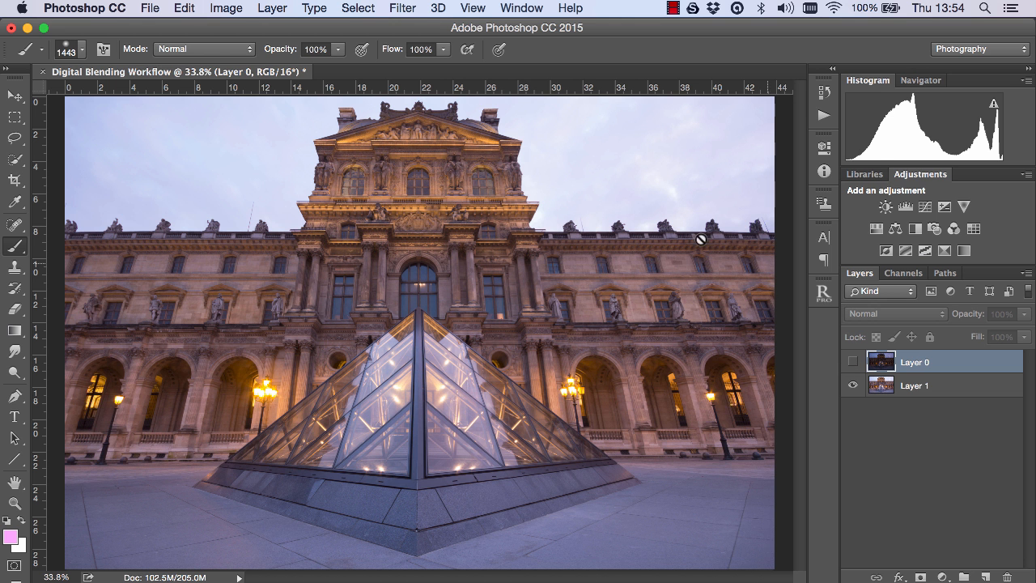
left_click(852, 361)
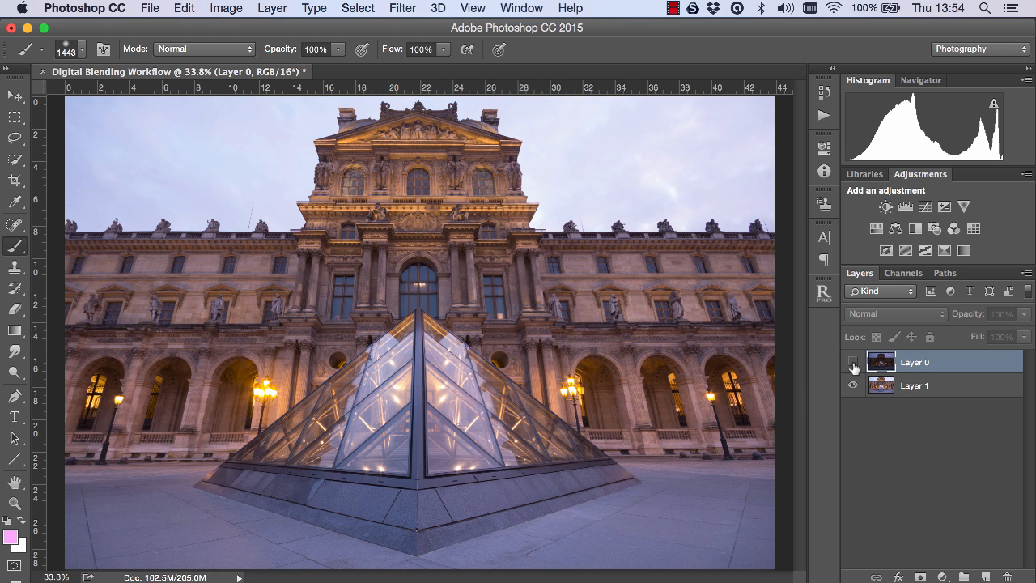
left_click(852, 362)
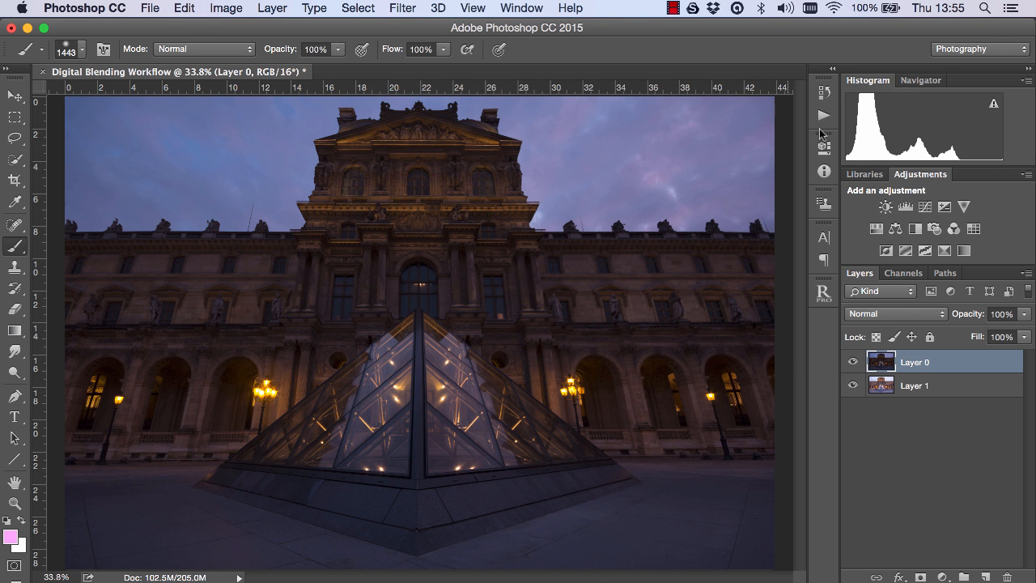
left_click(851, 363)
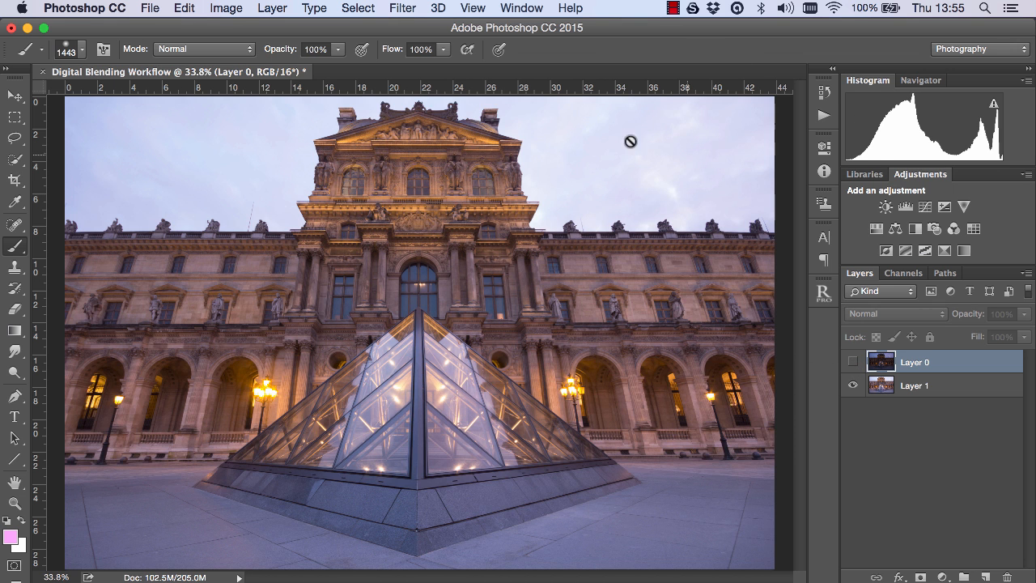
mouse_move(656, 164)
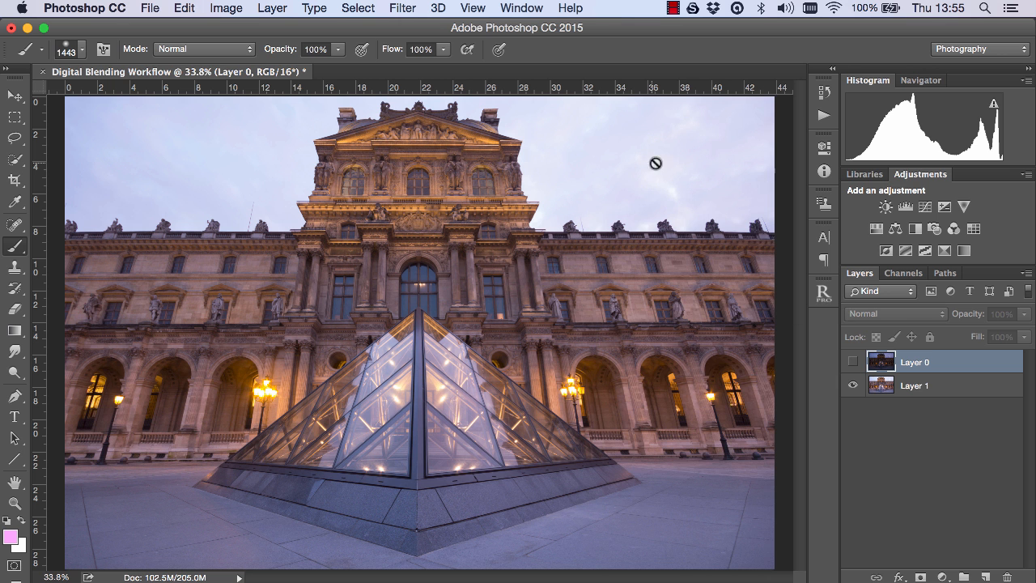
Step: Create the Brights 1–6 luminosity masks with Raya Pro and preview the Brights 2 channel
left_click(716, 262)
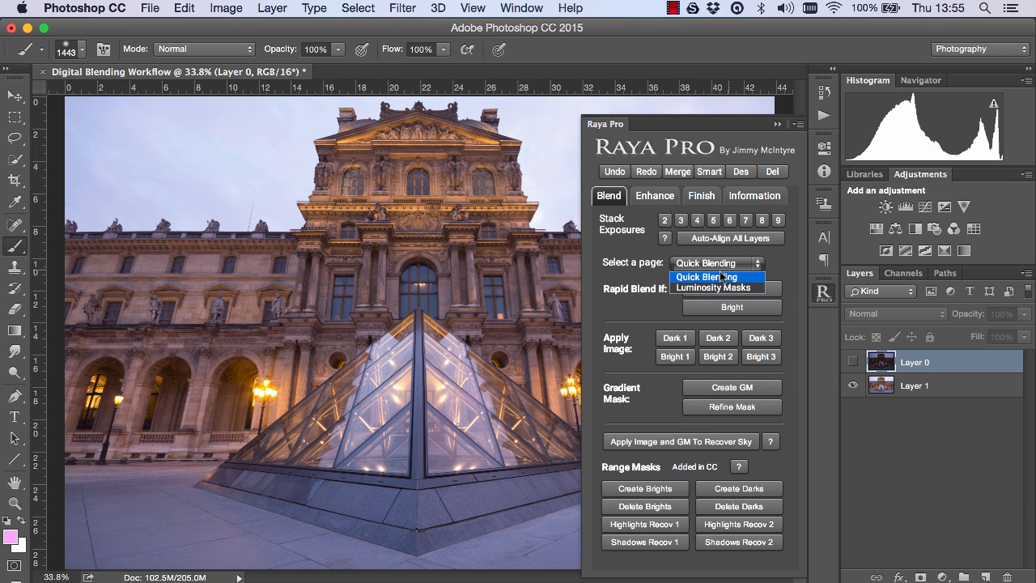
left_click(715, 289)
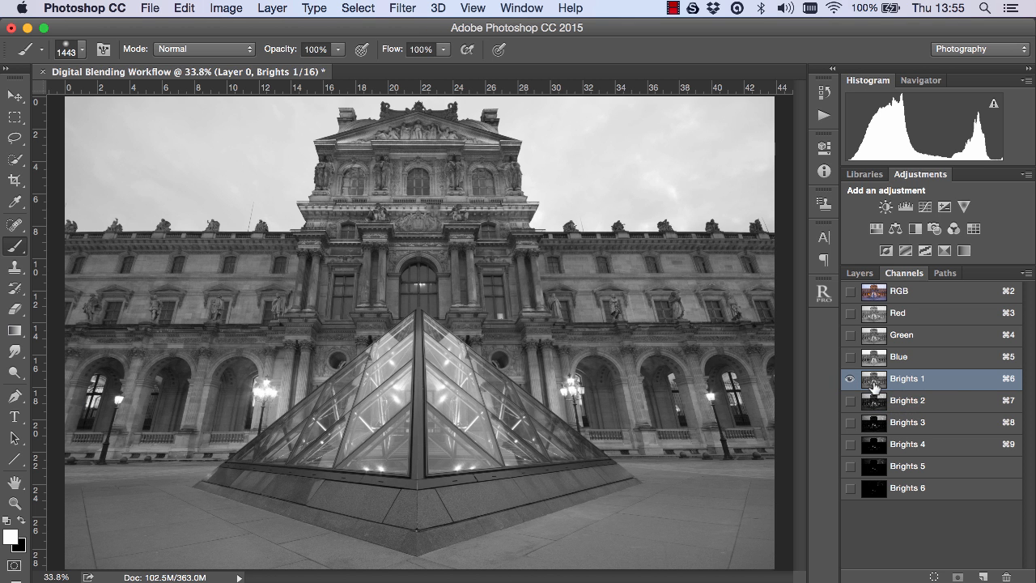
mouse_move(700, 149)
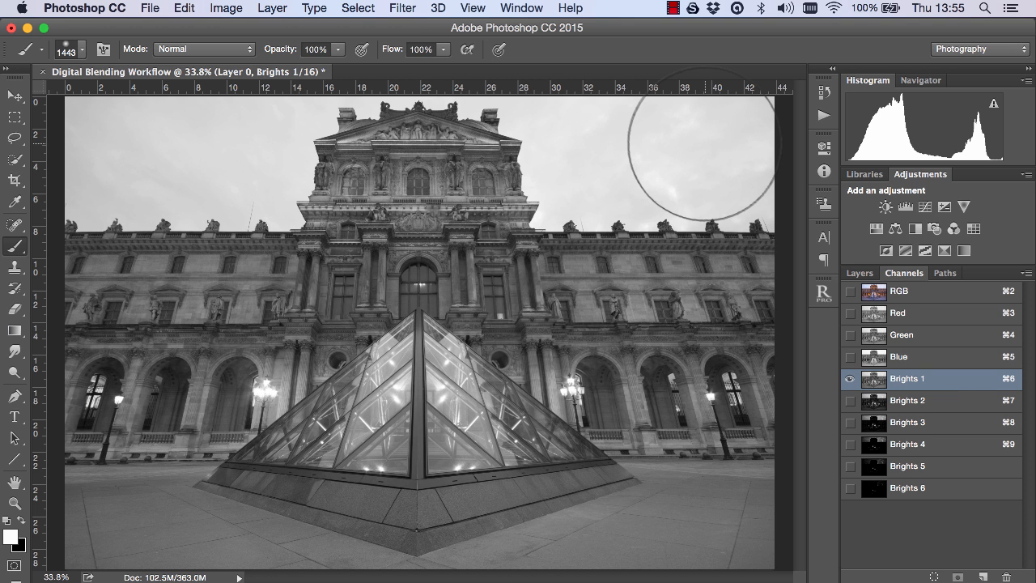
mouse_move(874, 379)
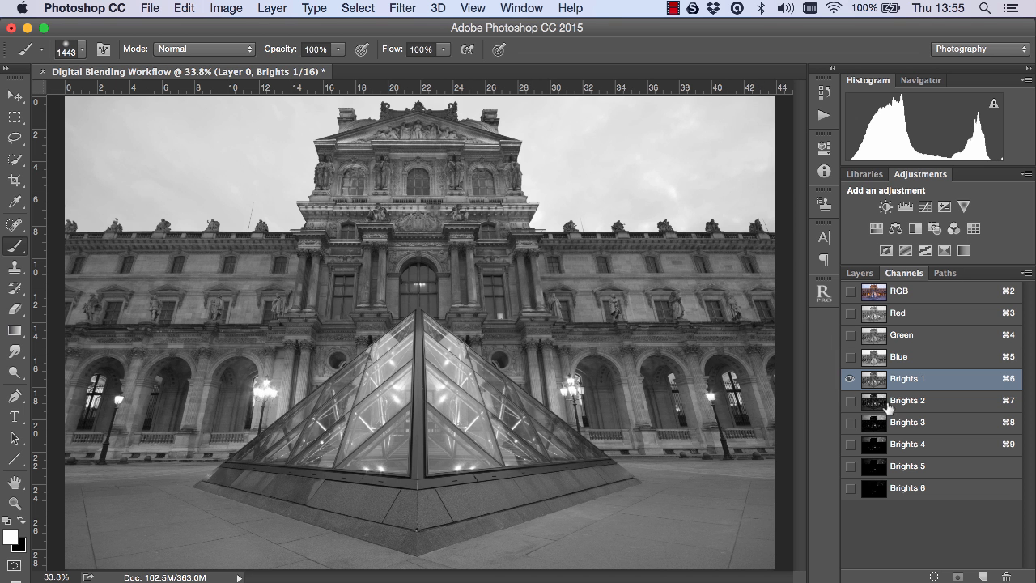
left_click(906, 400)
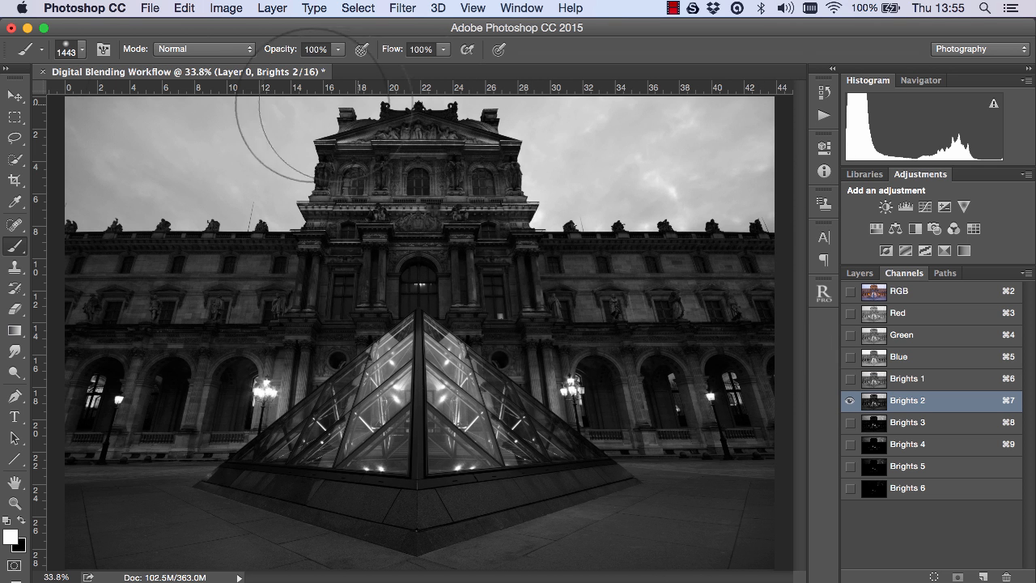
mouse_move(550, 348)
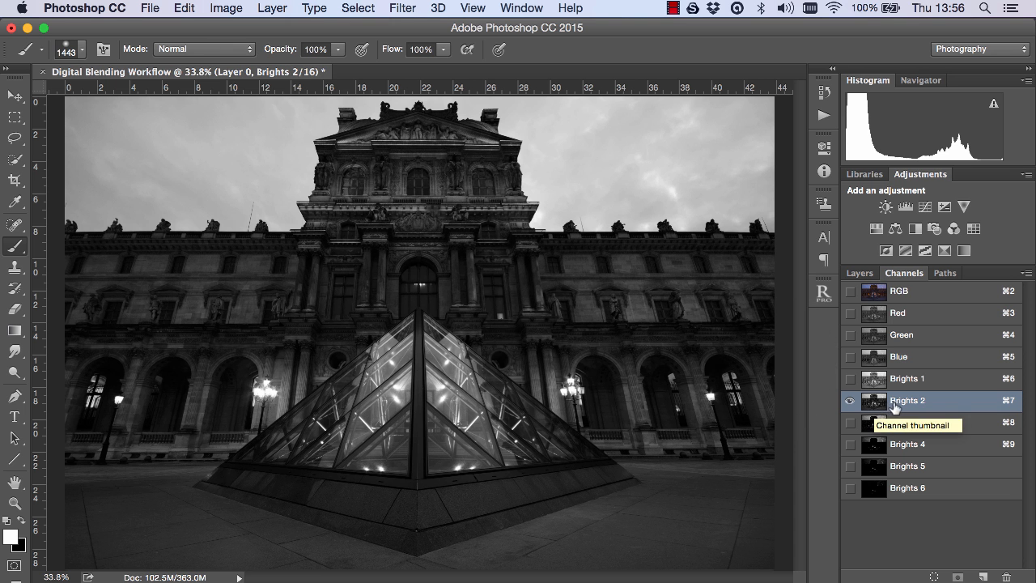
Step: Mask Layer 0 with the Brights 2 selection and zoom in on the facade detail
left_click(858, 272)
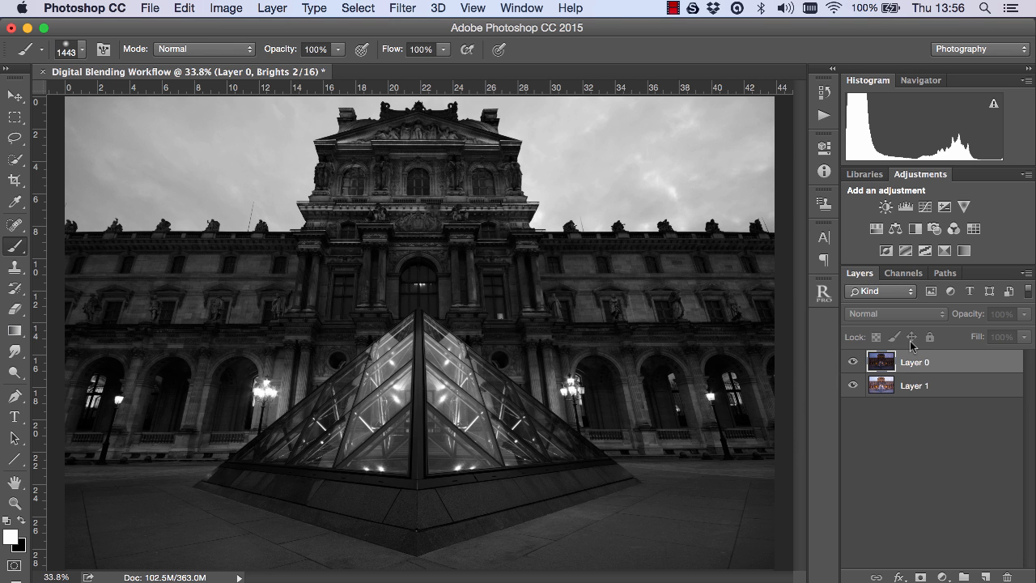
left_click(915, 363)
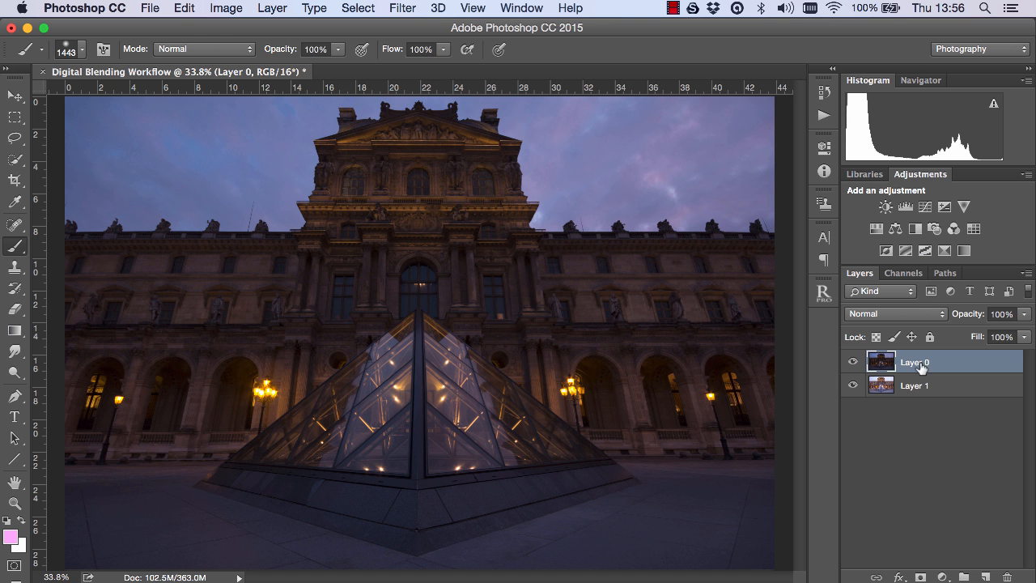
mouse_move(921, 544)
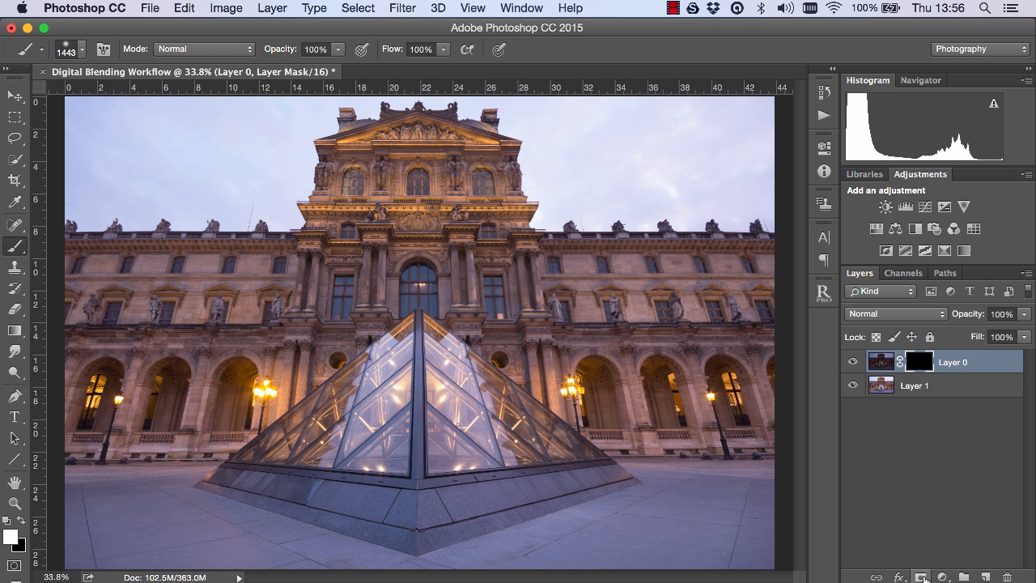
left_click(904, 272)
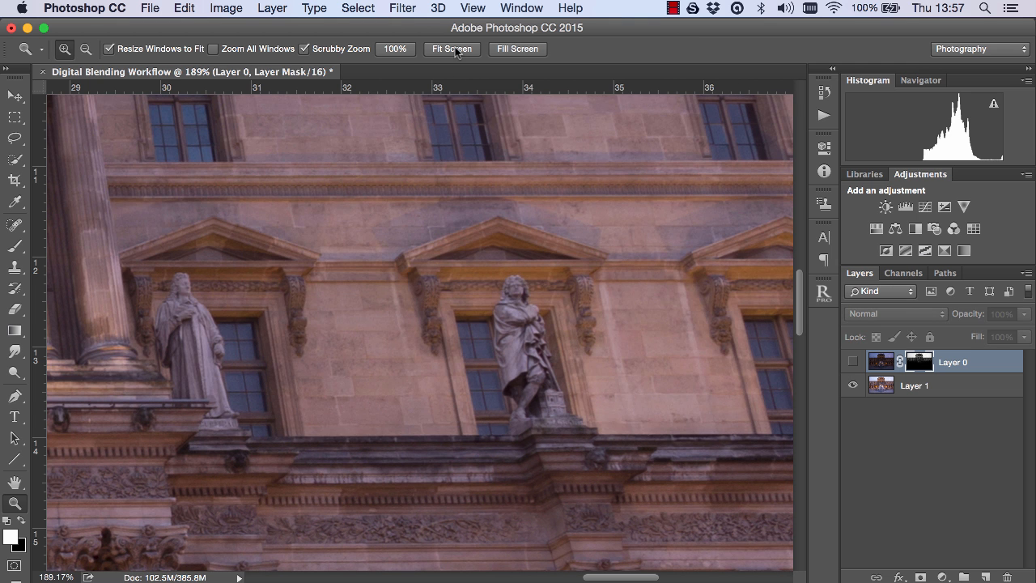
Step: Fit the photo on screen, check the Brights 2 channel, and reopen the Raya Pro panel
left_click(452, 49)
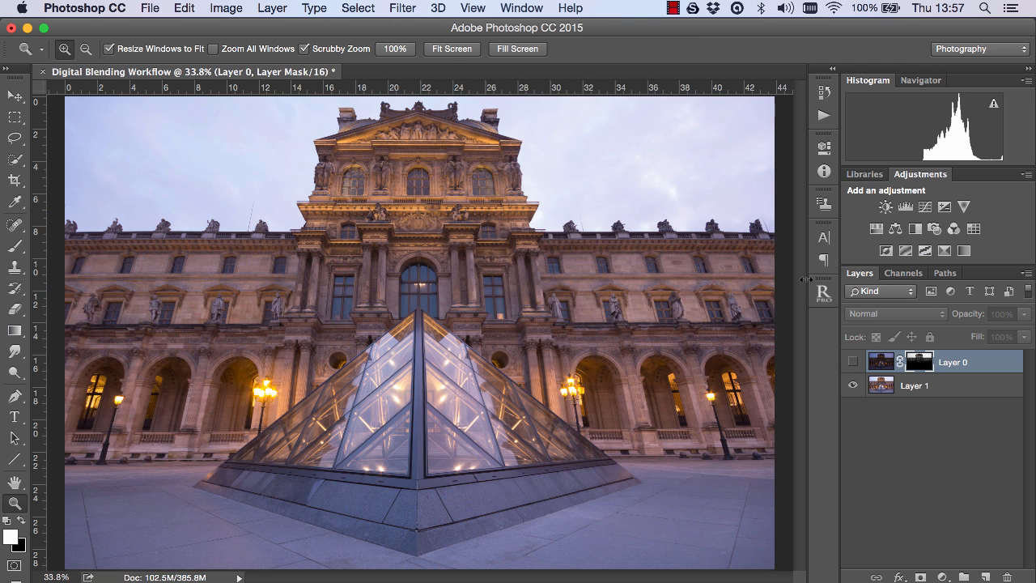
left_click(903, 272)
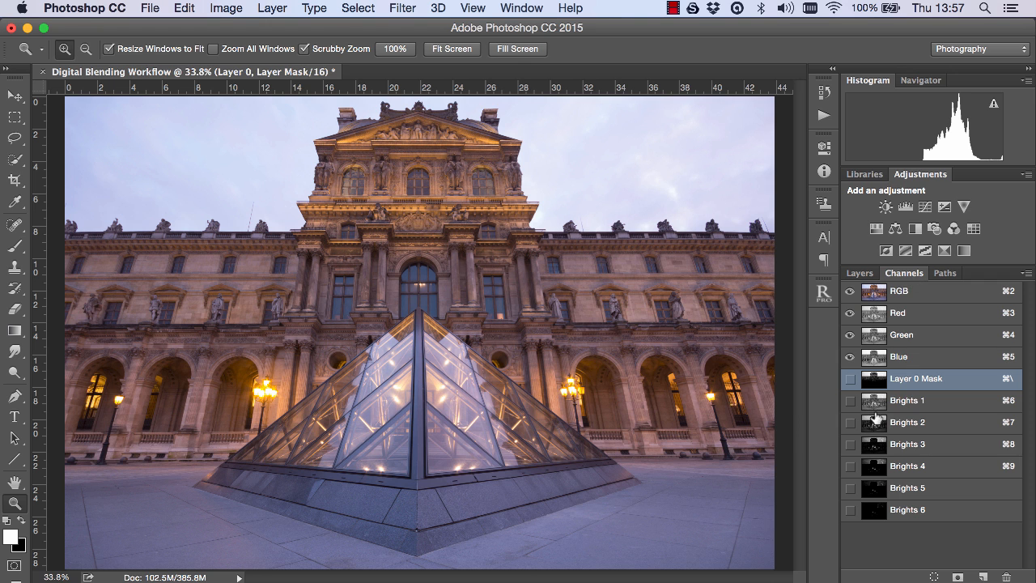
left_click(906, 421)
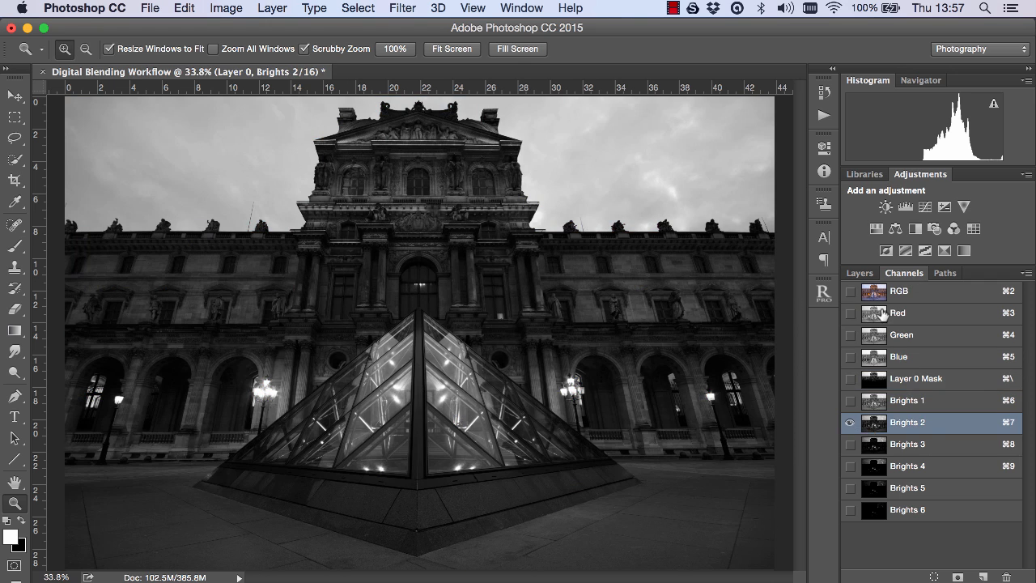
left_click(858, 272)
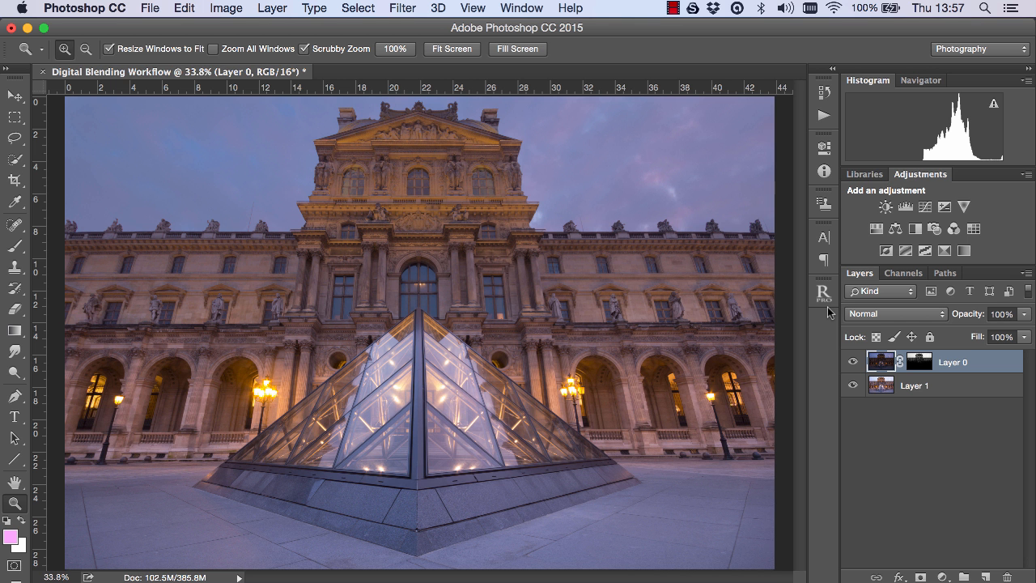
left_click(824, 294)
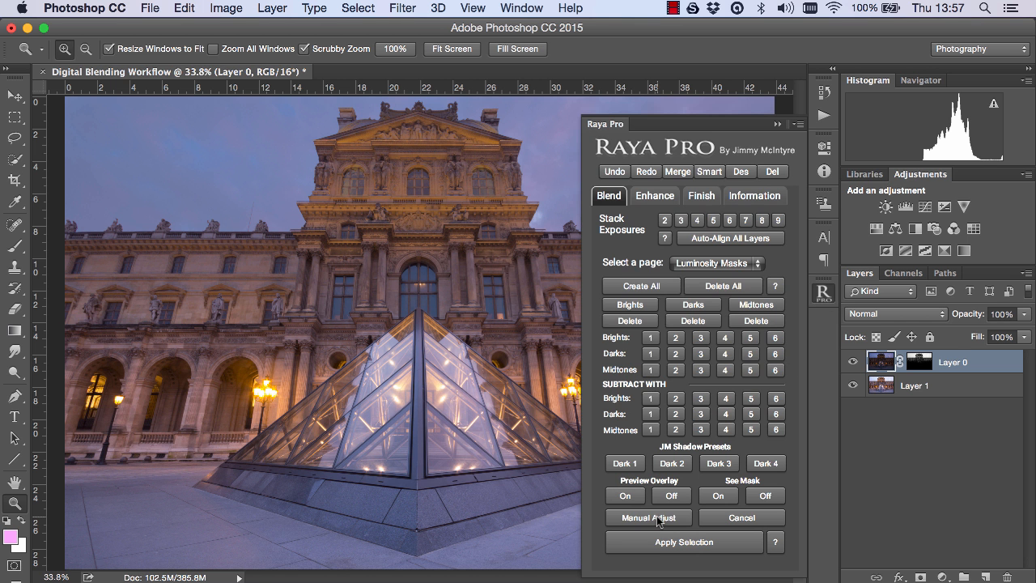
Step: Build a Manual Adjust mask, dragging the Levels white and midtone sliders so only the sky stays white, then close Raya Pro
left_click(648, 518)
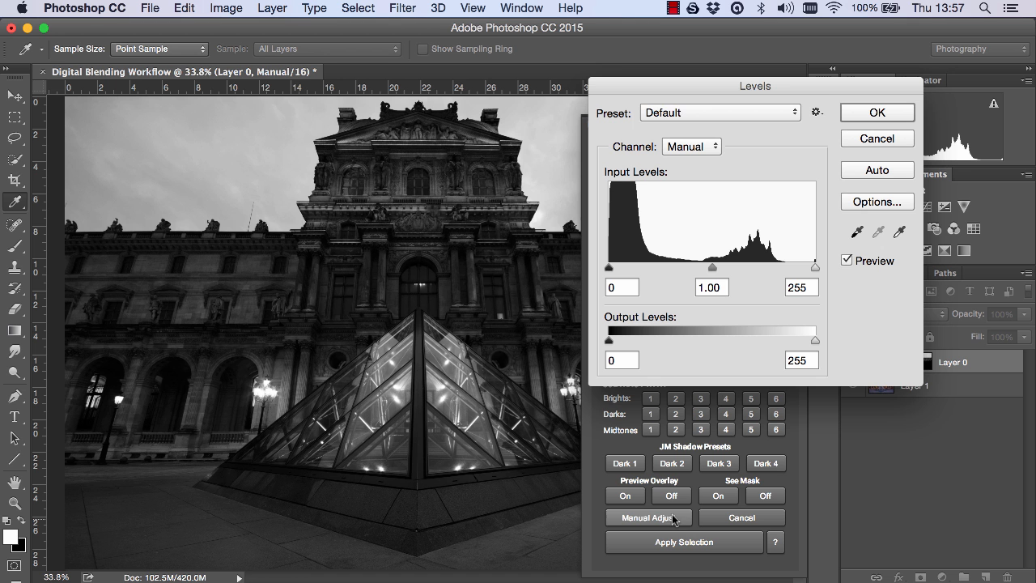
left_click_drag(814, 267, 678, 267)
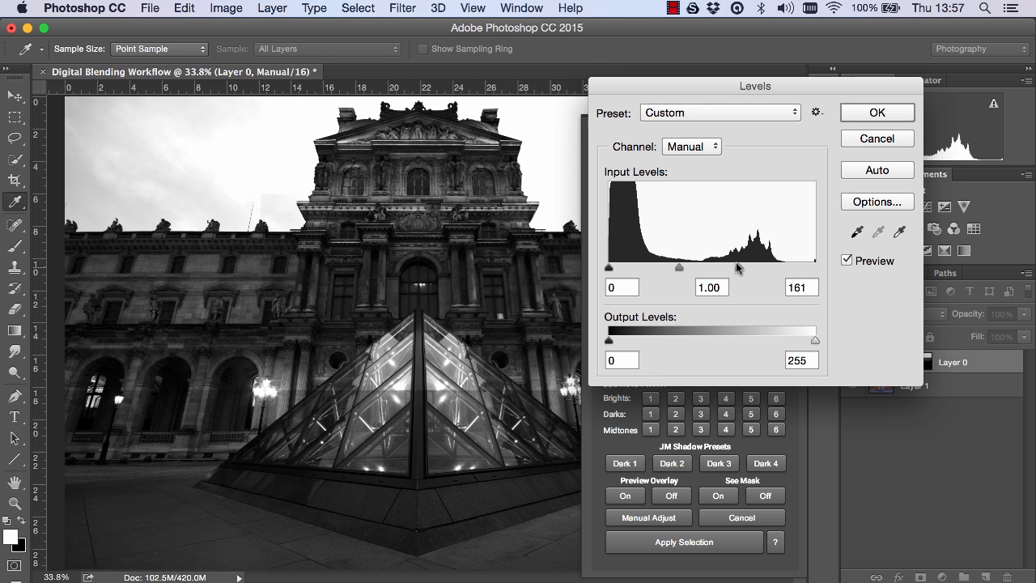
left_click_drag(680, 267, 704, 267)
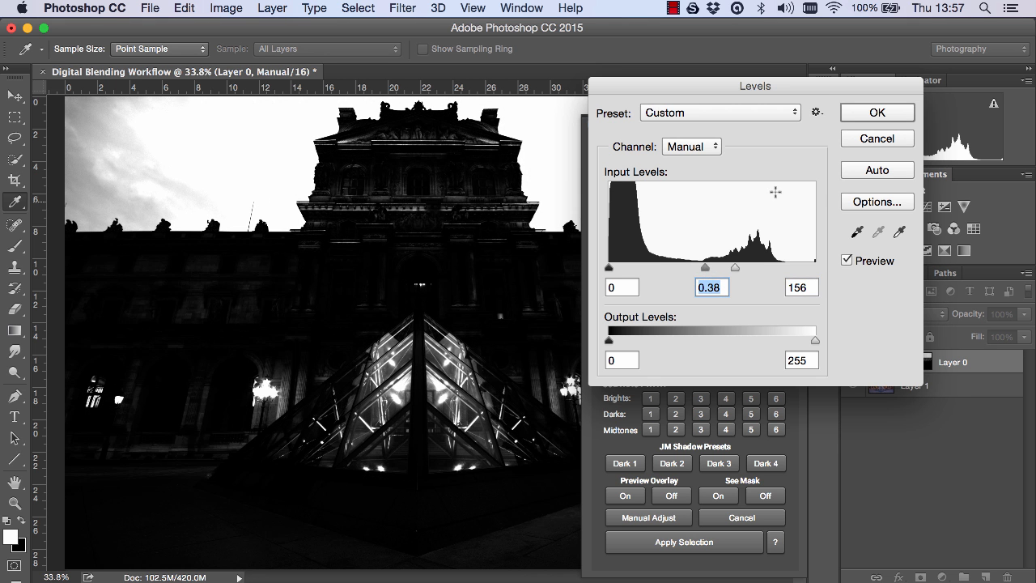
left_click(877, 111)
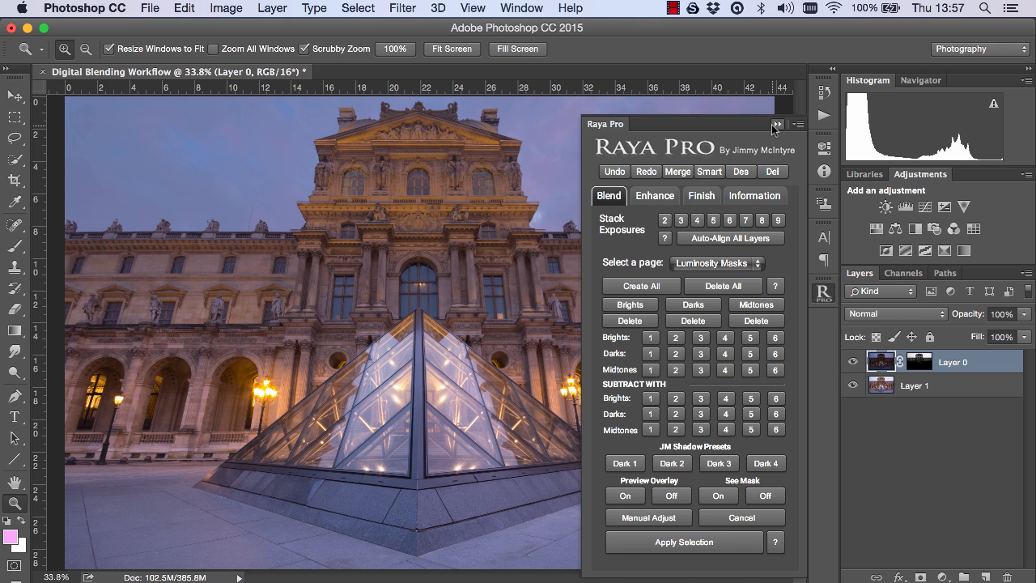
left_click(778, 123)
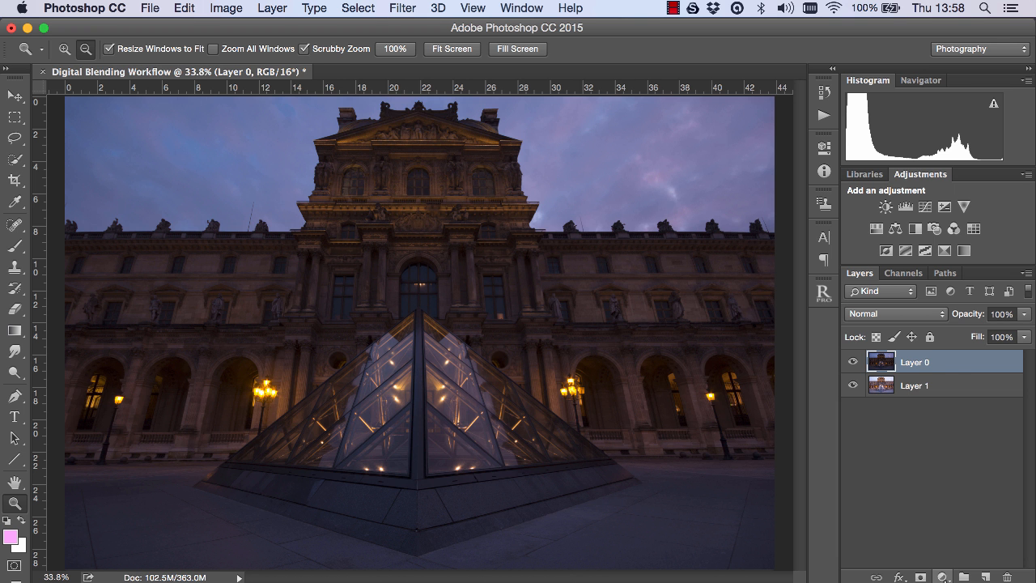
Step: Add a Black & White adjustment layer above Layer 0 to preview the image as a mask
left_click(915, 229)
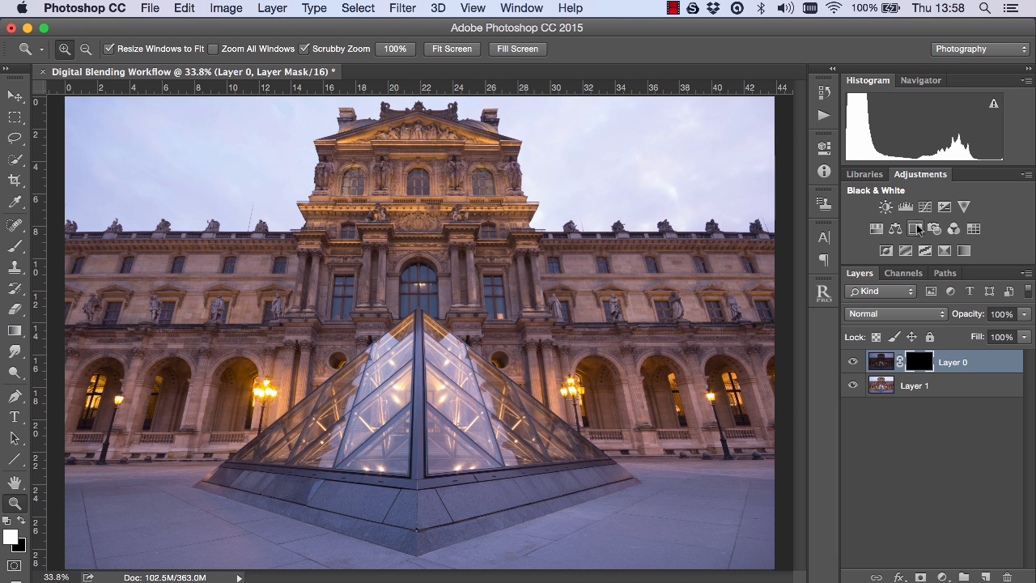
left_click(915, 228)
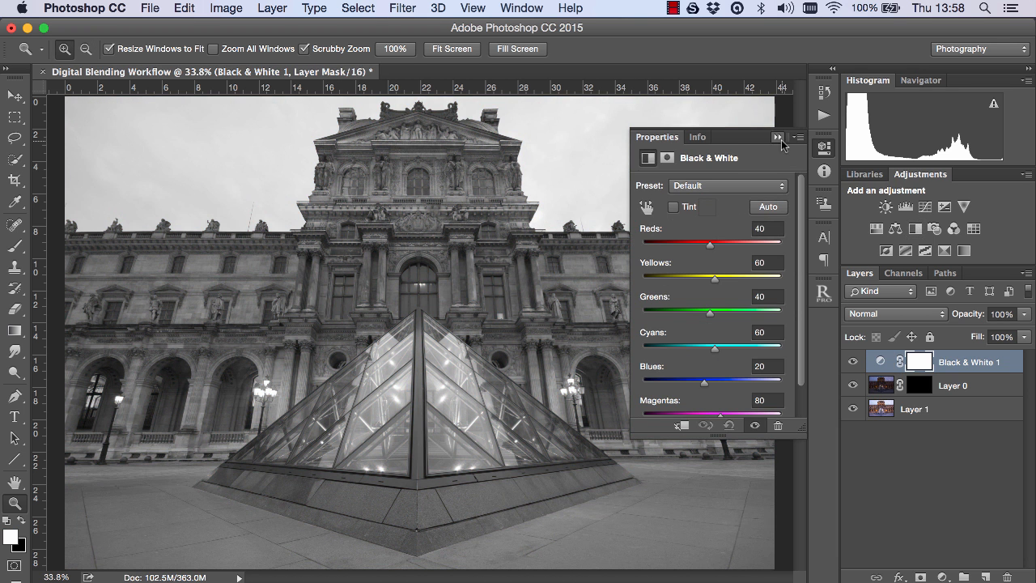
left_click(777, 136)
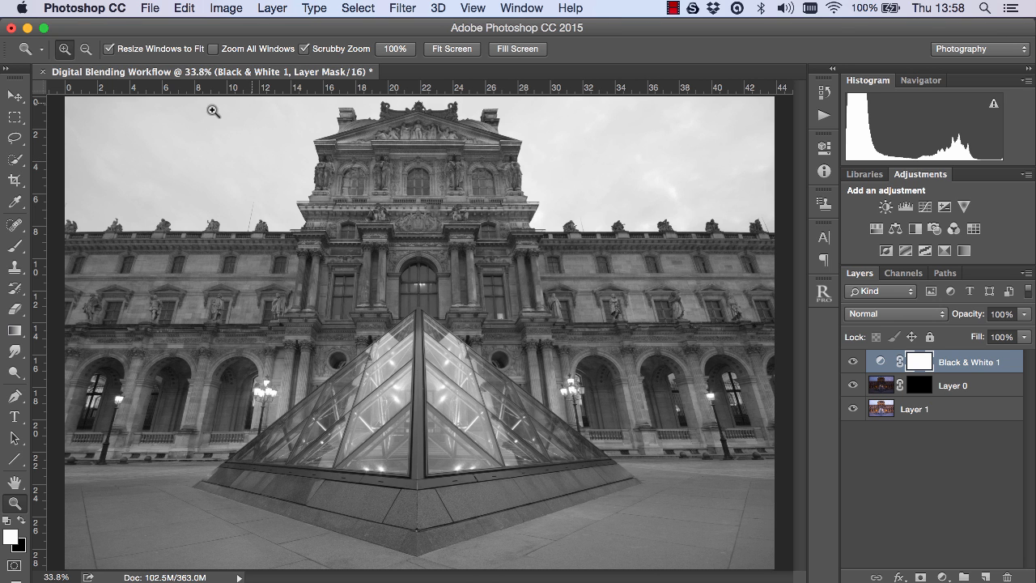
mouse_move(677, 552)
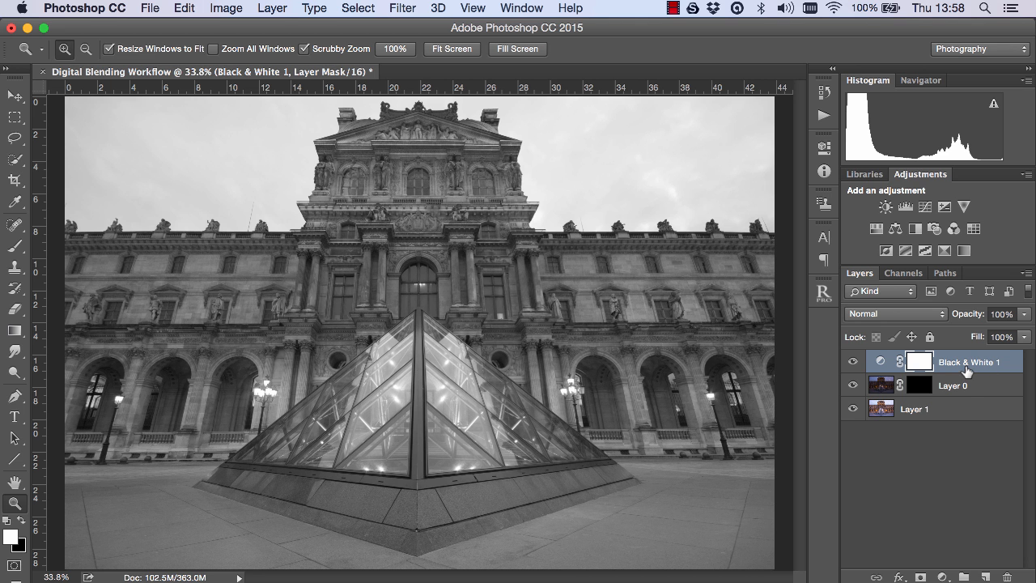
mouse_move(926, 219)
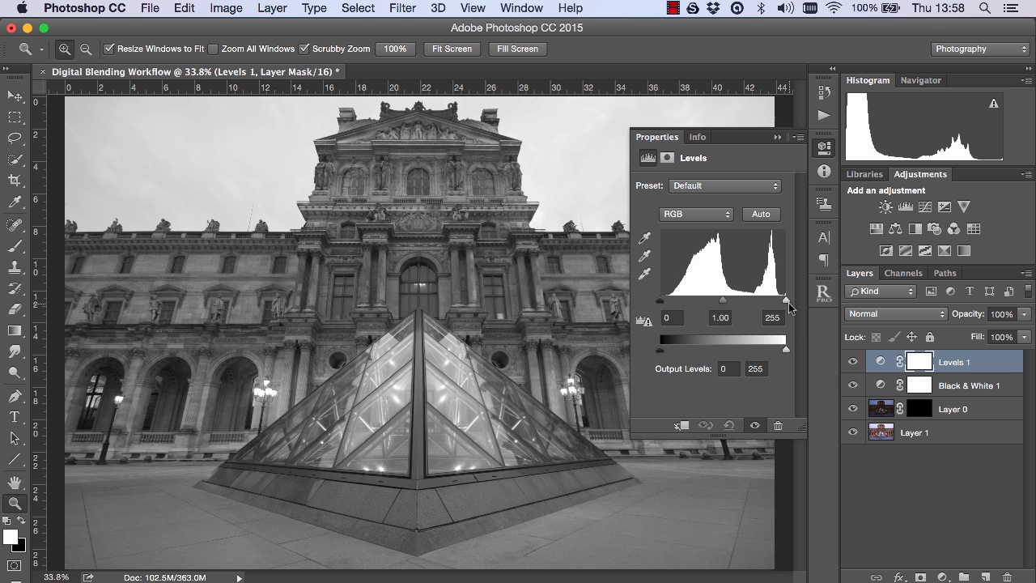
mouse_move(371, 289)
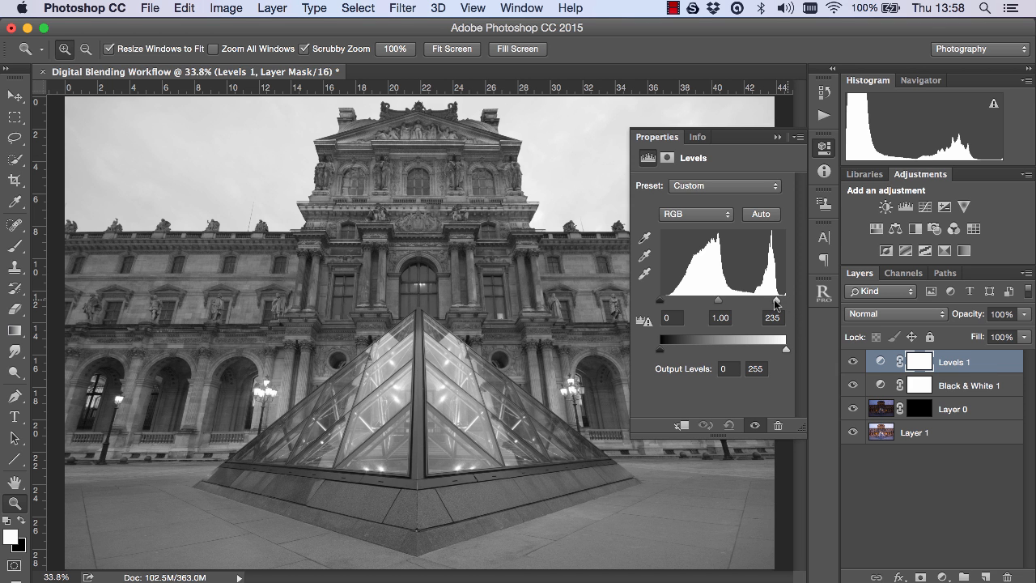
Step: Set Levels white point to 178 and midtones near 0.14 so the sky turns white and the building black
left_click_drag(774, 299, 745, 299)
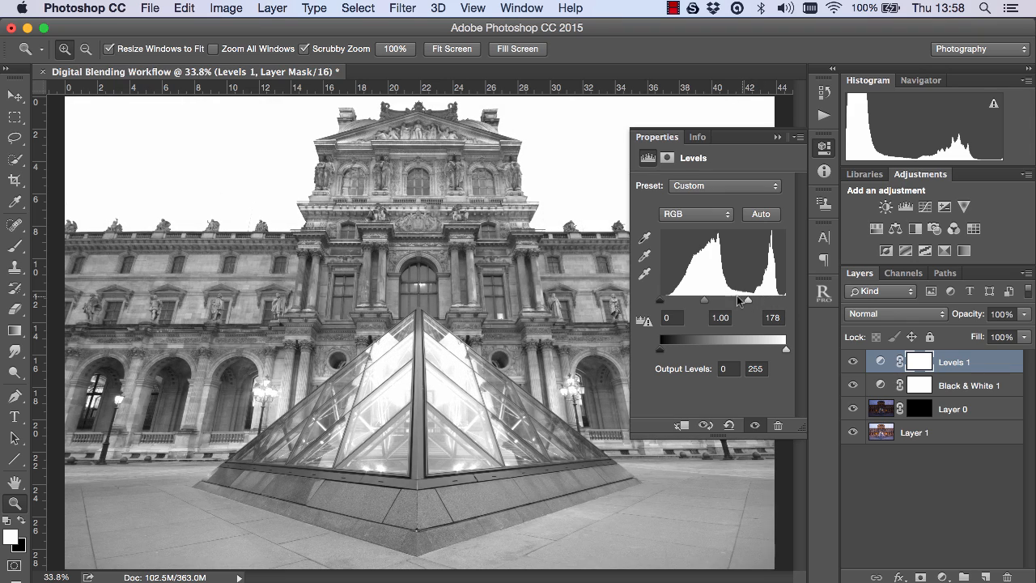
left_click_drag(745, 299, 725, 299)
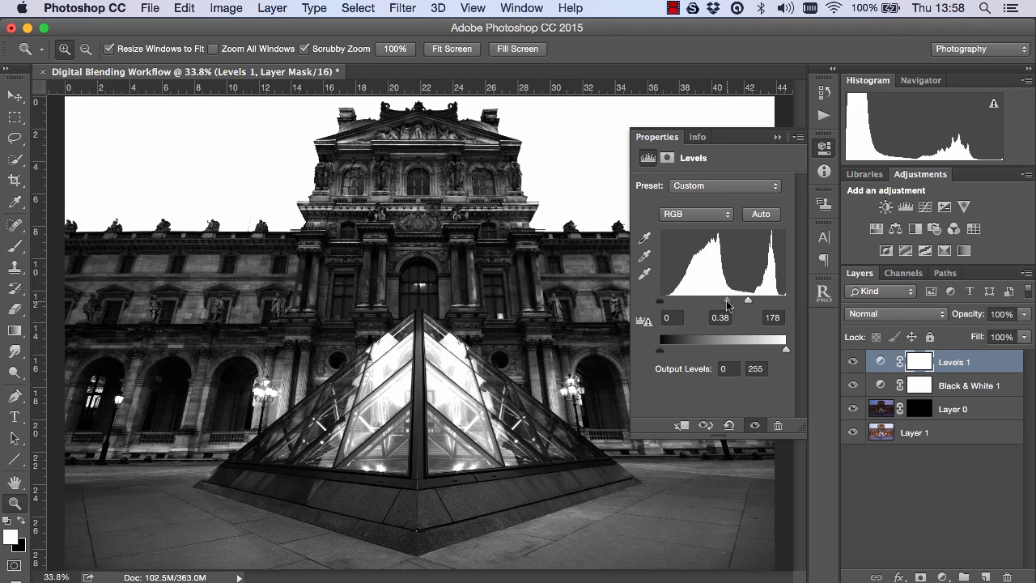
left_click_drag(729, 299, 738, 300)
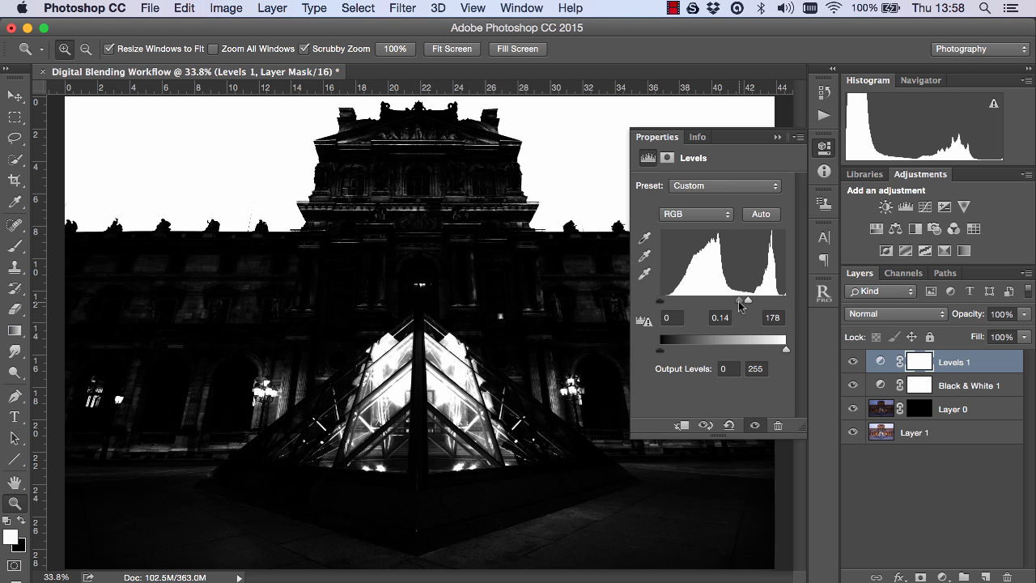
left_click_drag(737, 301, 751, 302)
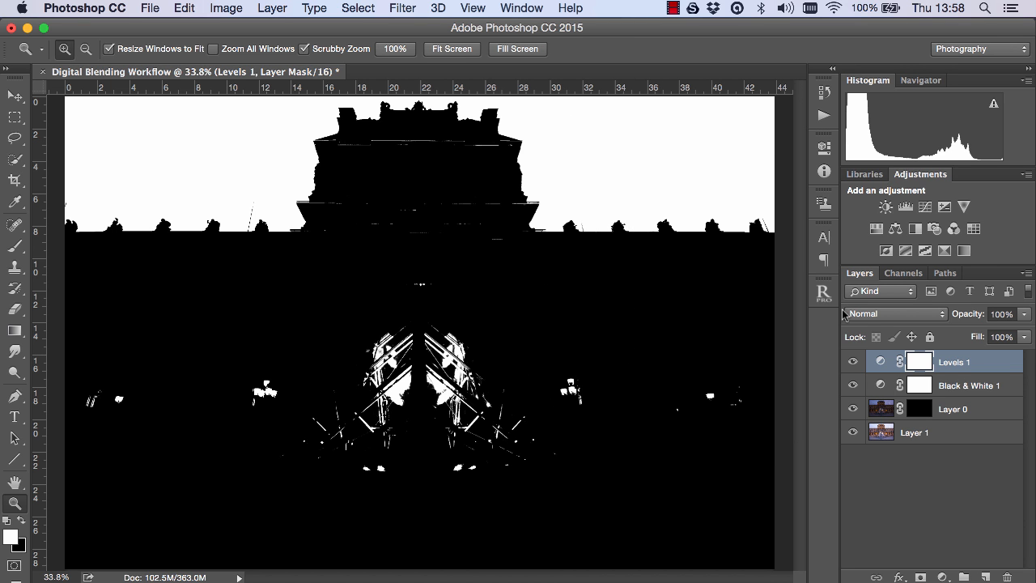
mouse_move(372, 110)
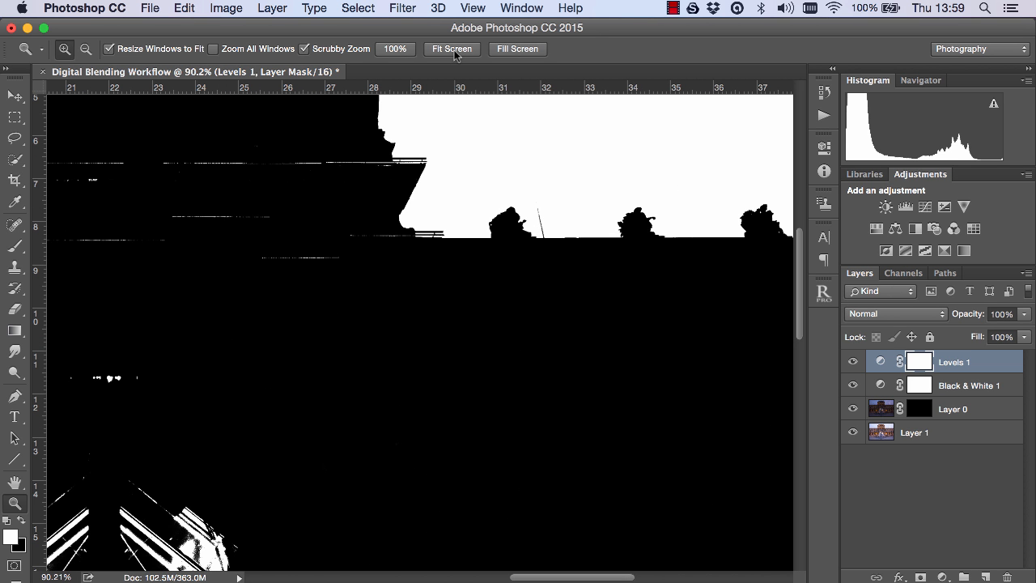
mouse_move(451, 48)
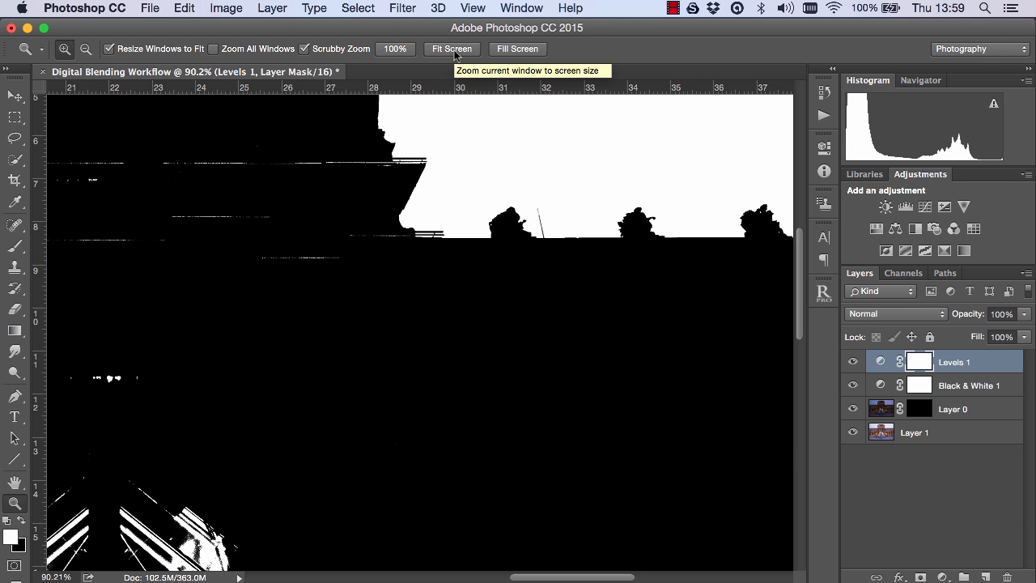
left_click(451, 49)
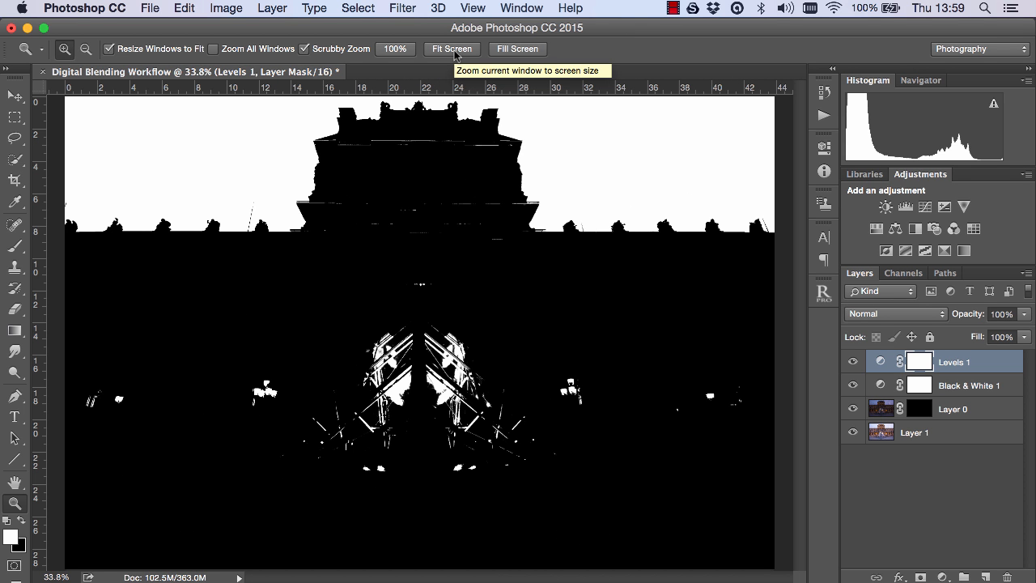
left_click(952, 408)
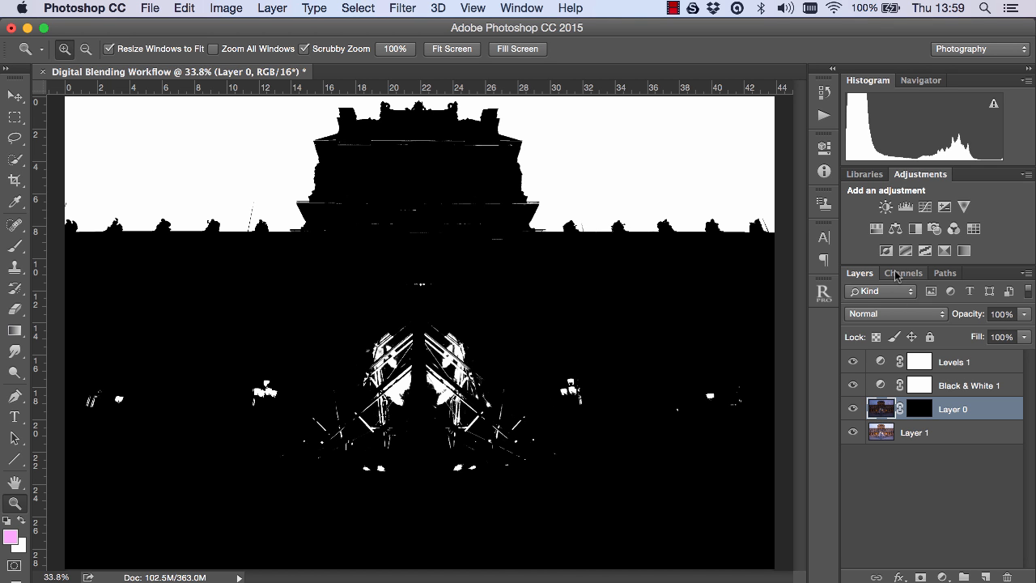
Step: Inspect the Green and Blue channels, load the RGB channel's bright sky as a selection and target Layer 0's mask
left_click(903, 272)
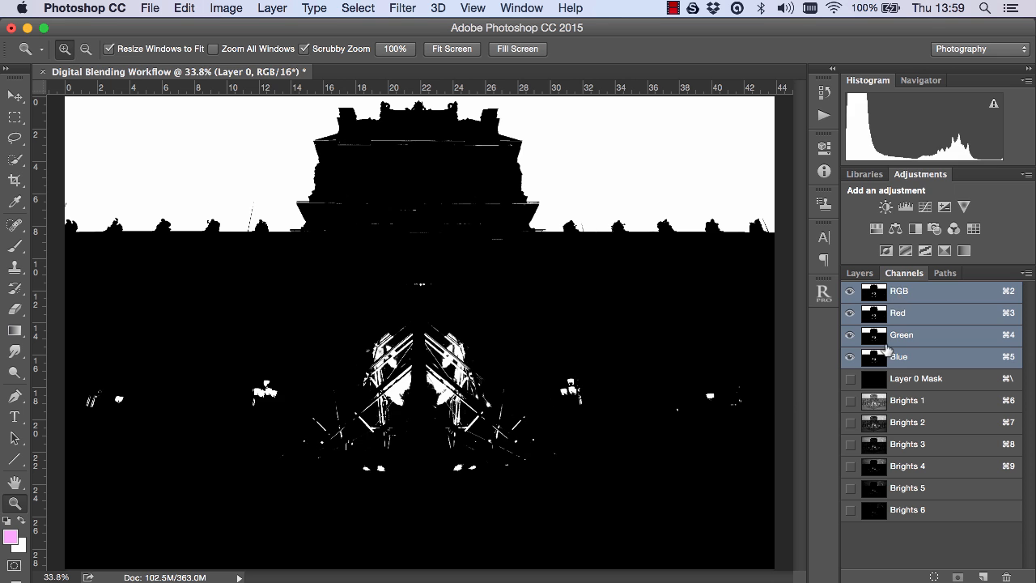
left_click(900, 334)
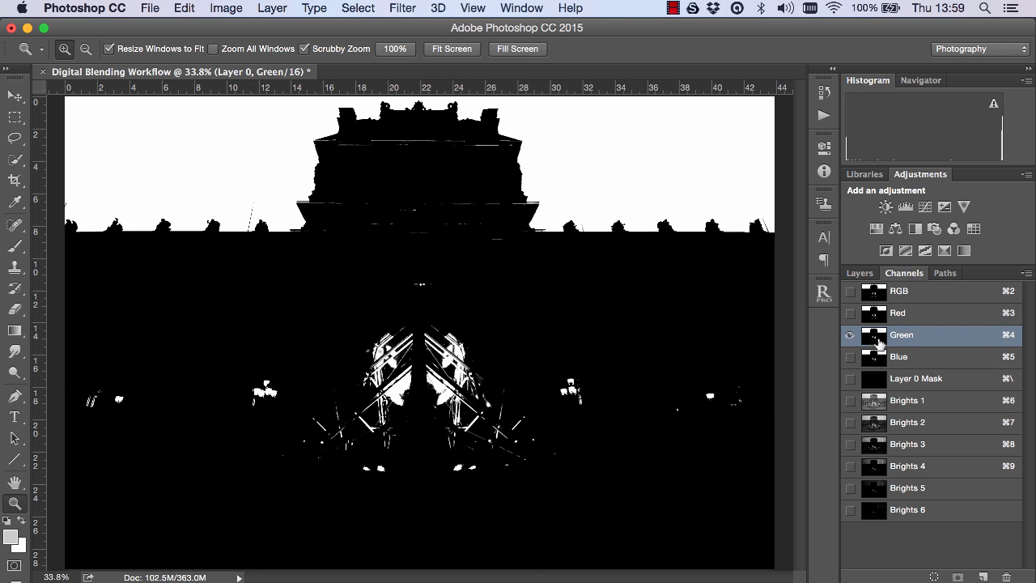
left_click(900, 356)
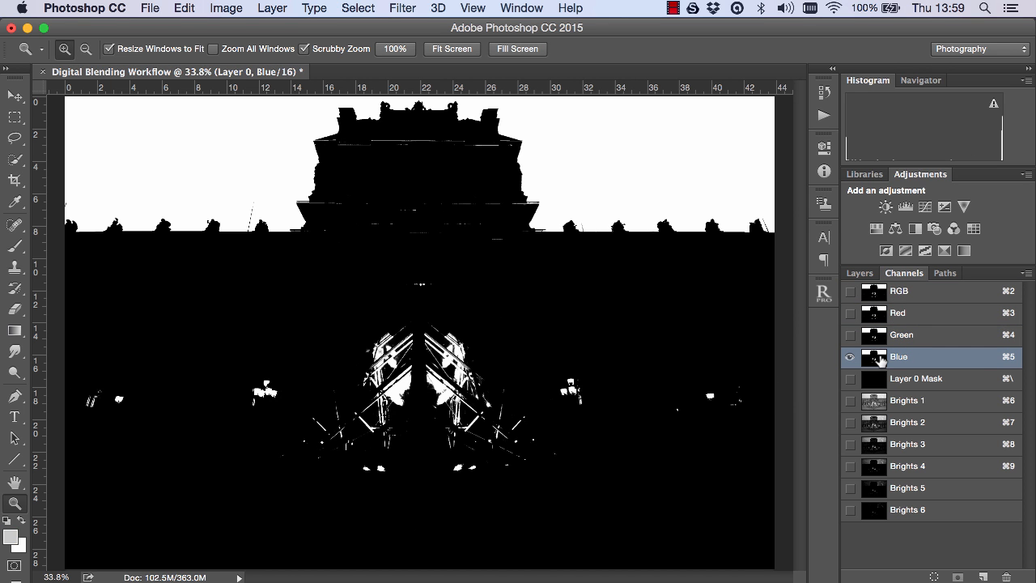
mouse_move(872, 358)
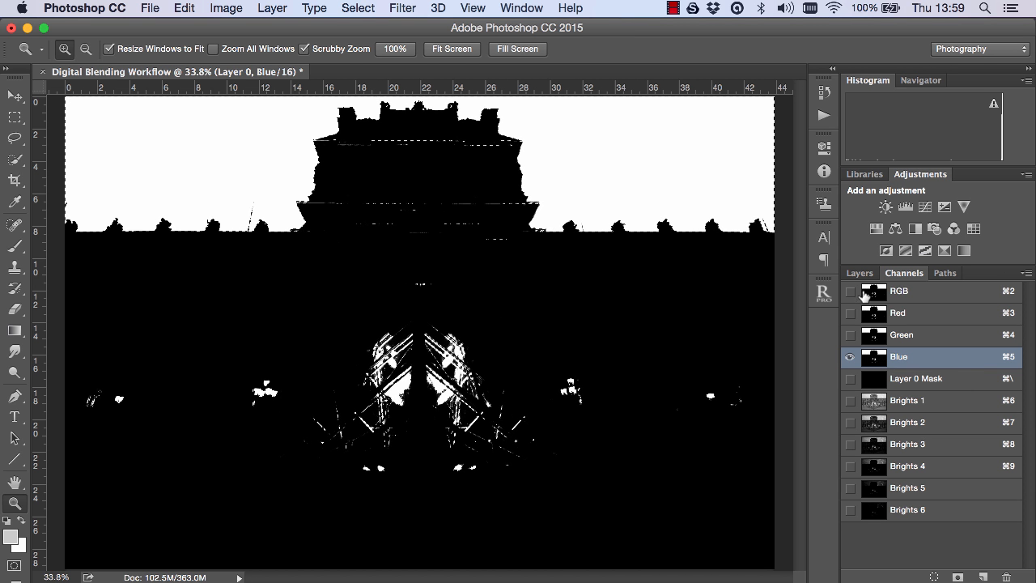
left_click(858, 272)
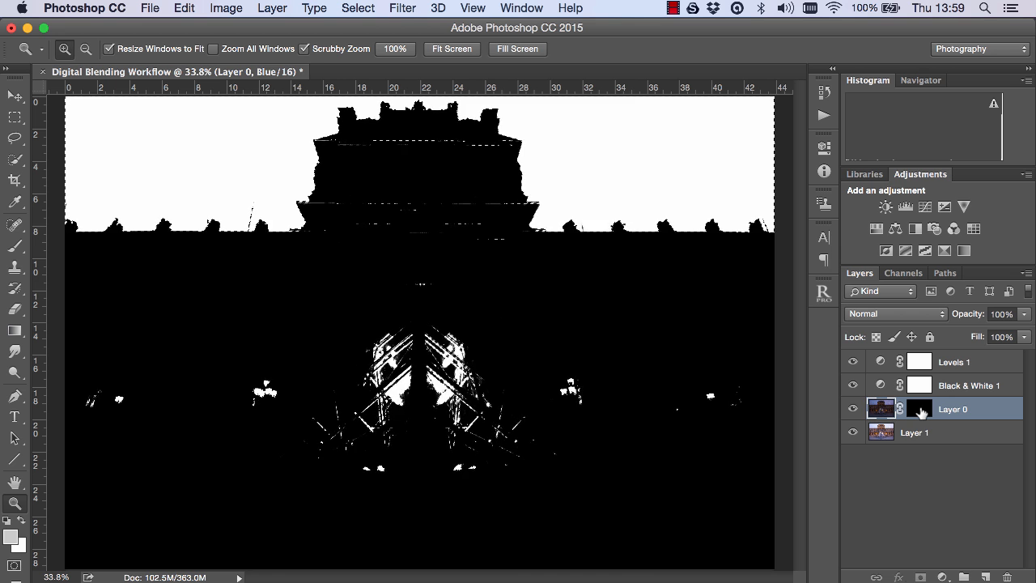
left_click(920, 408)
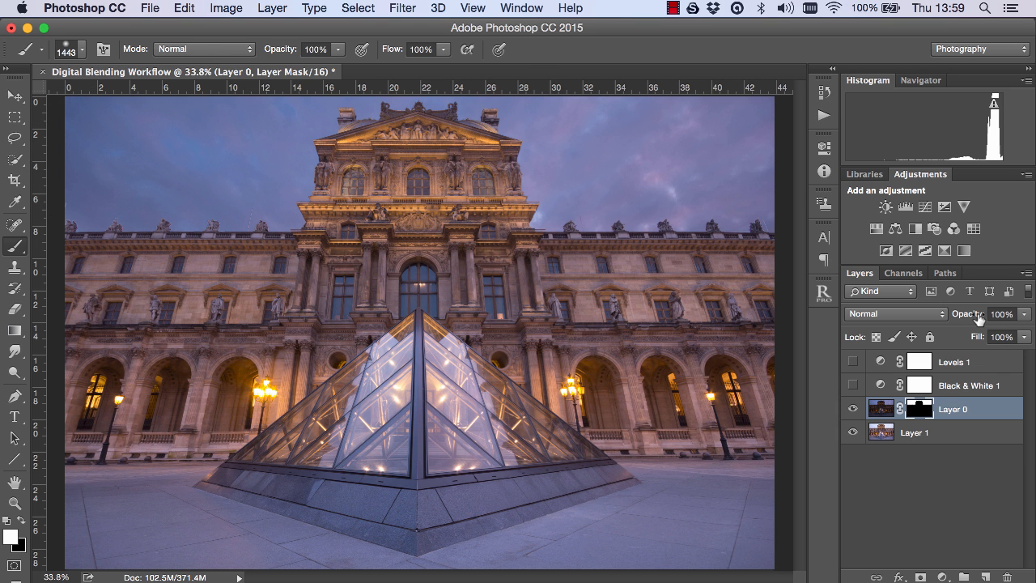
mouse_move(979, 317)
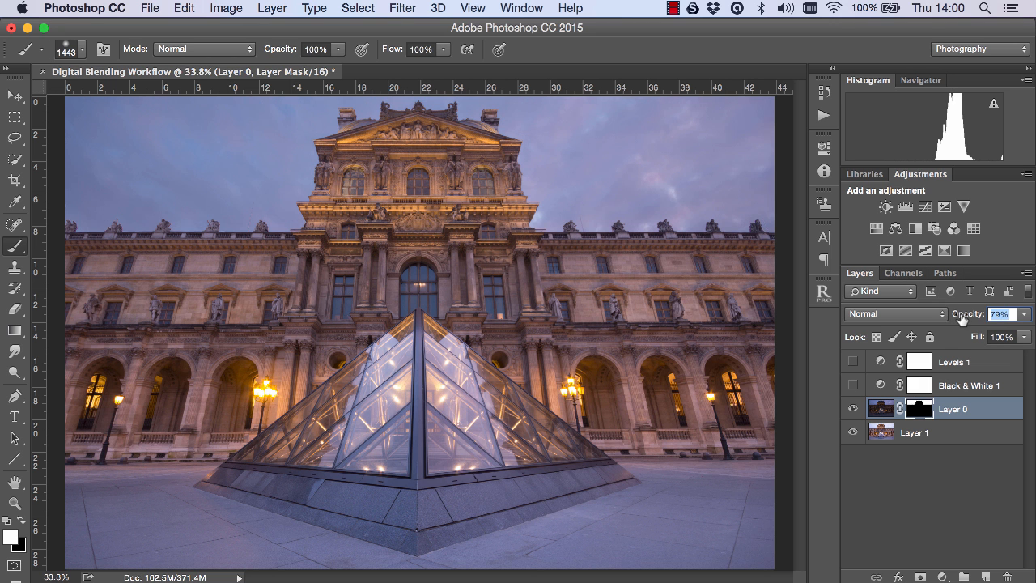
Step: Lower the purple-sky layer's opacity to about 79%
left_click_drag(971, 314, 955, 315)
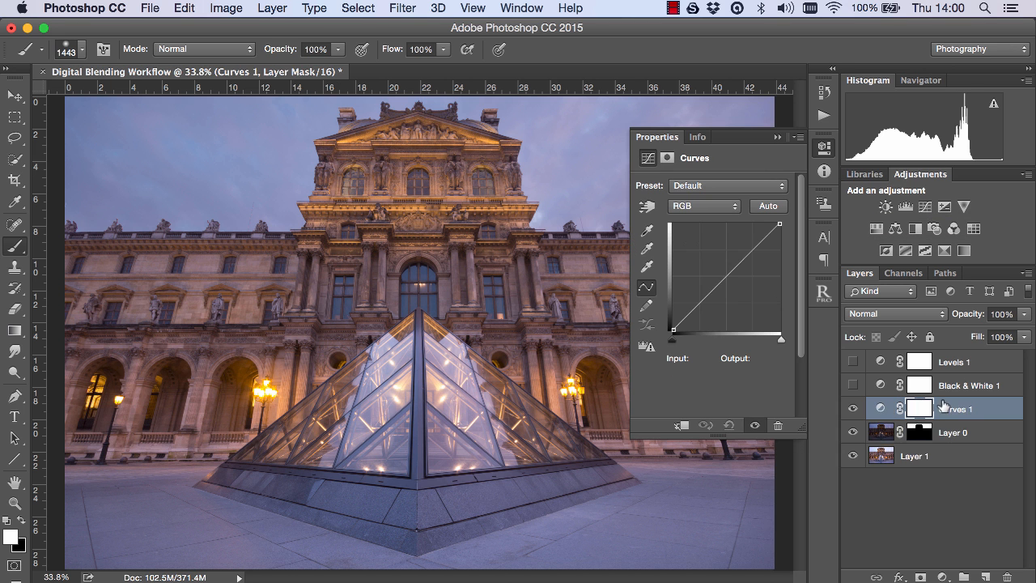
Step: Clip a Curves adjustment to Layer 0 and shape an S-curve with shadows pulled down and highlights raised
right_click(940, 406)
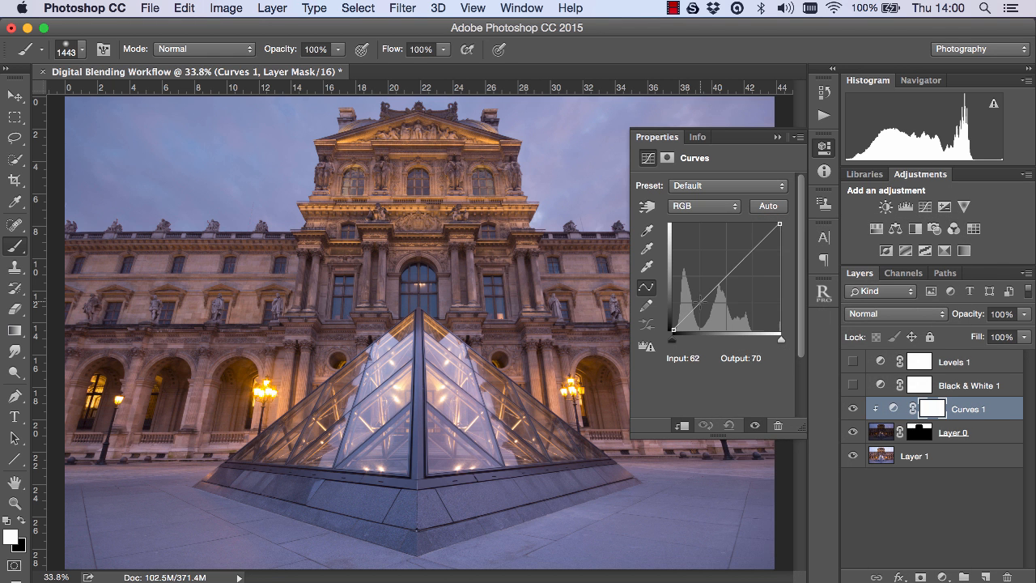
left_click_drag(697, 299, 699, 311)
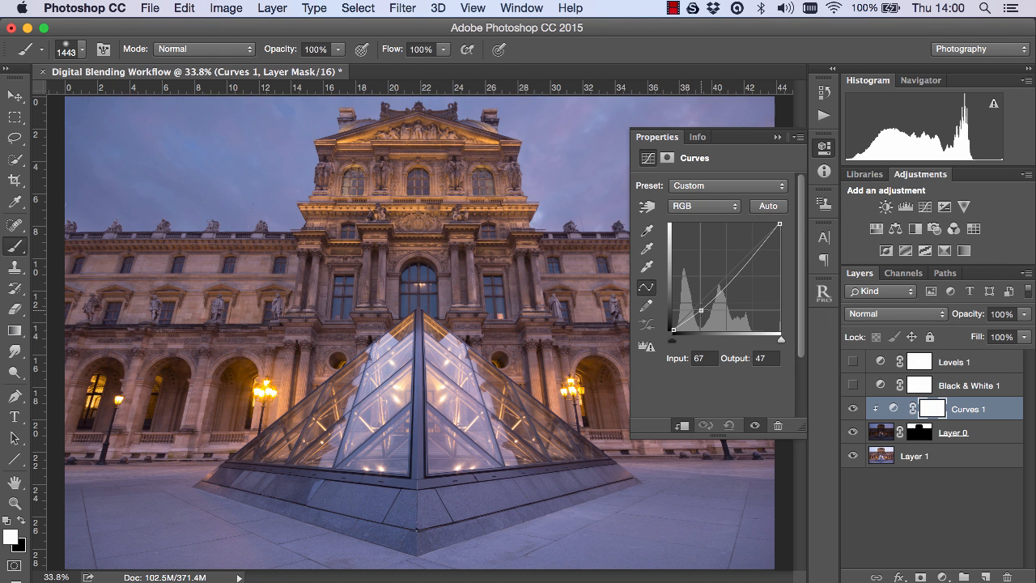
left_click_drag(699, 311, 703, 316)
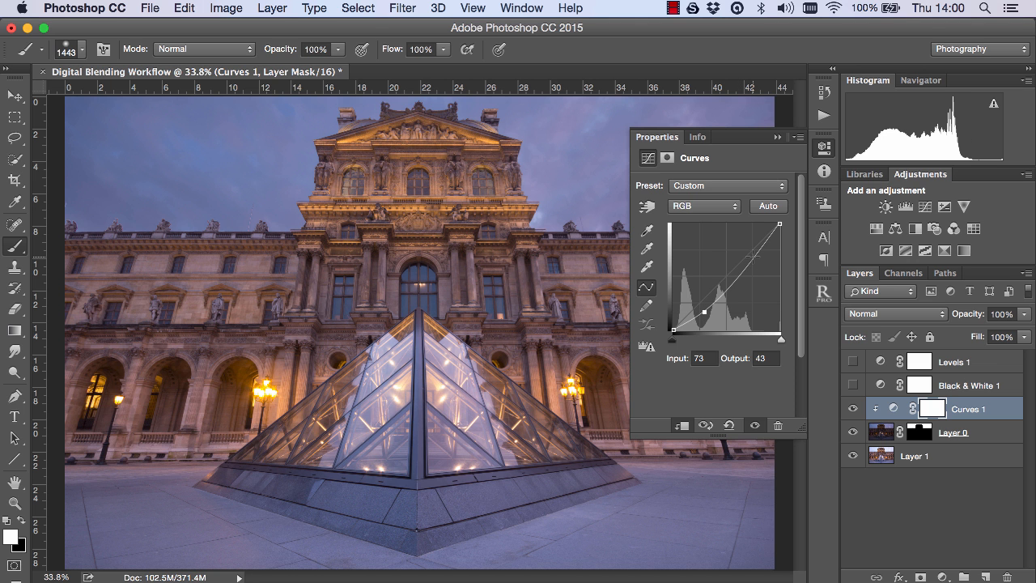
left_click_drag(709, 314, 760, 234)
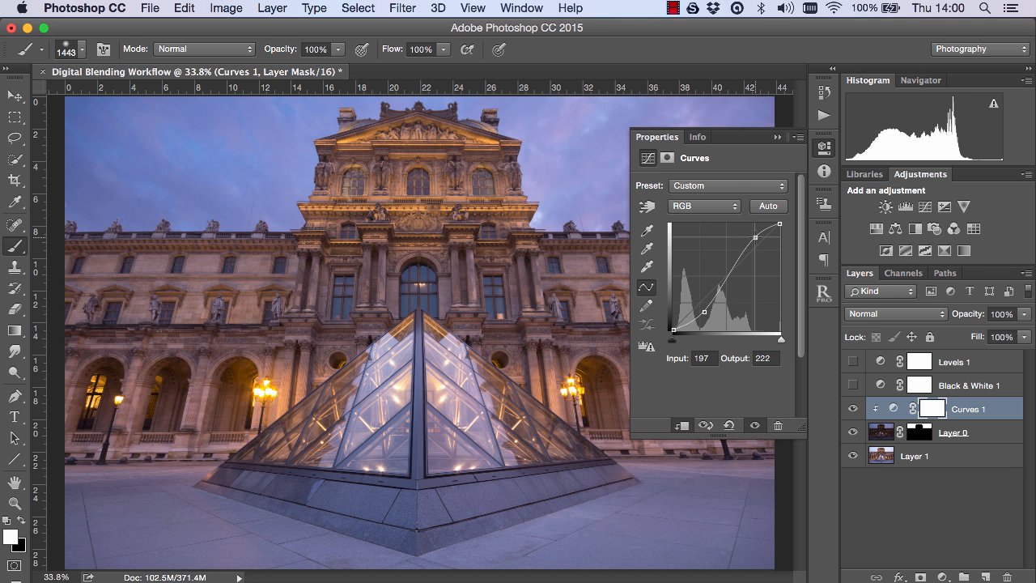
left_click_drag(753, 236, 753, 233)
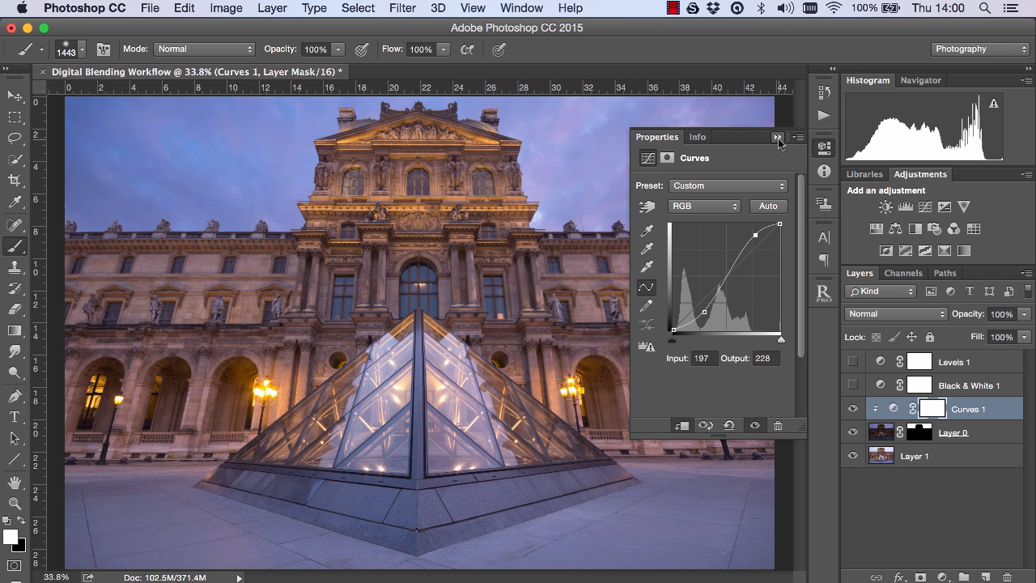
left_click(779, 138)
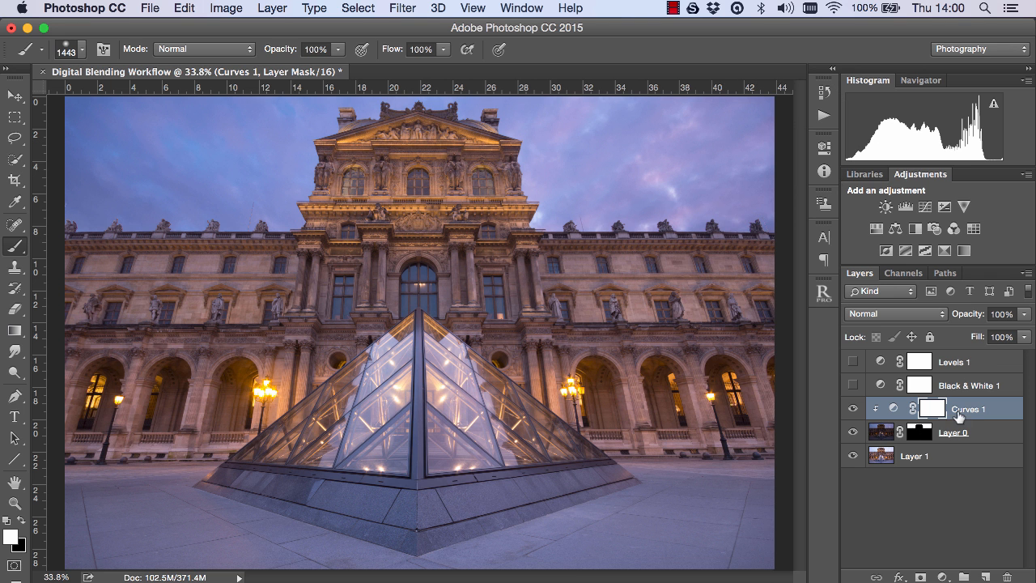
mouse_move(1004, 431)
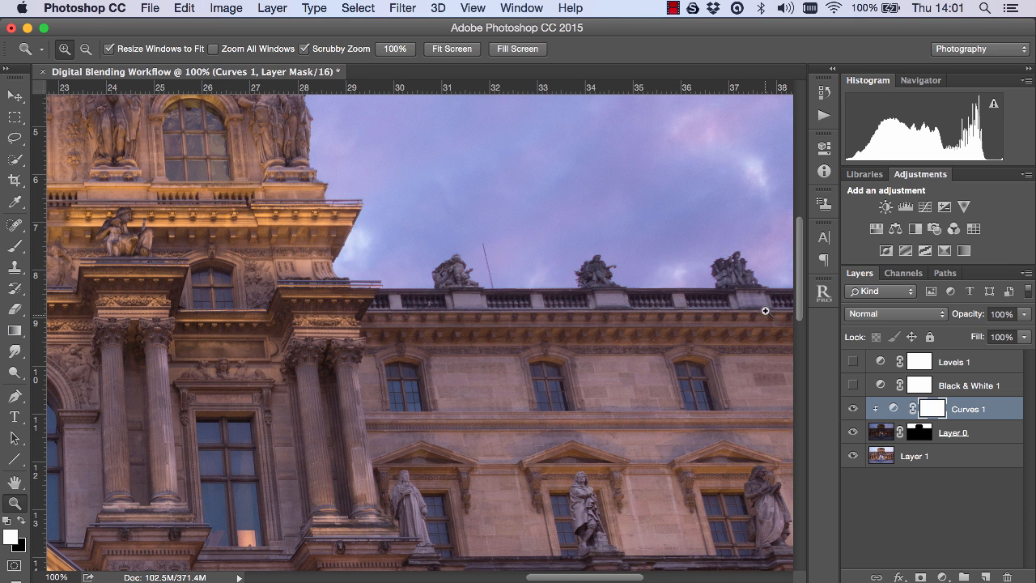
mouse_move(327, 197)
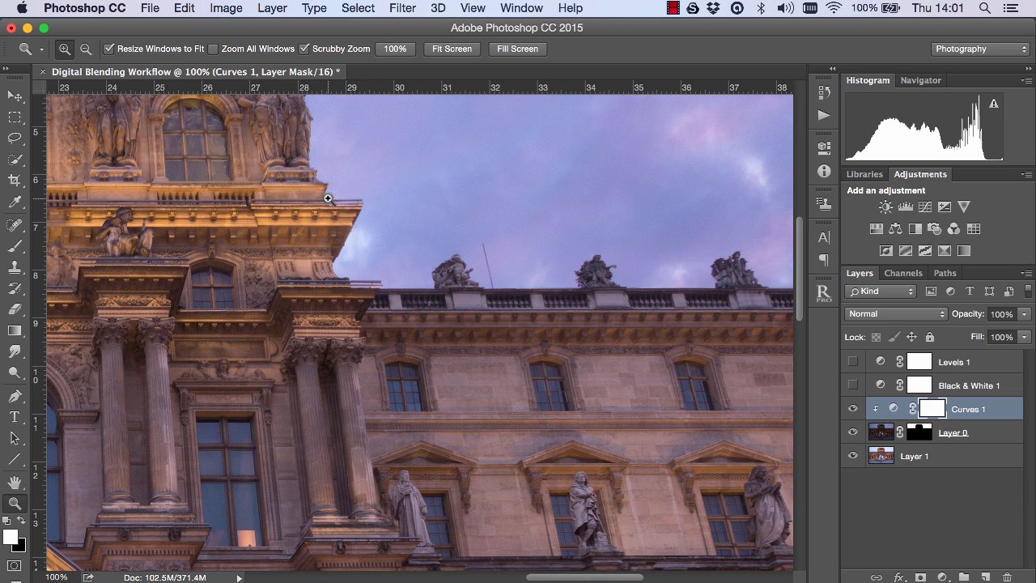
left_click(450, 49)
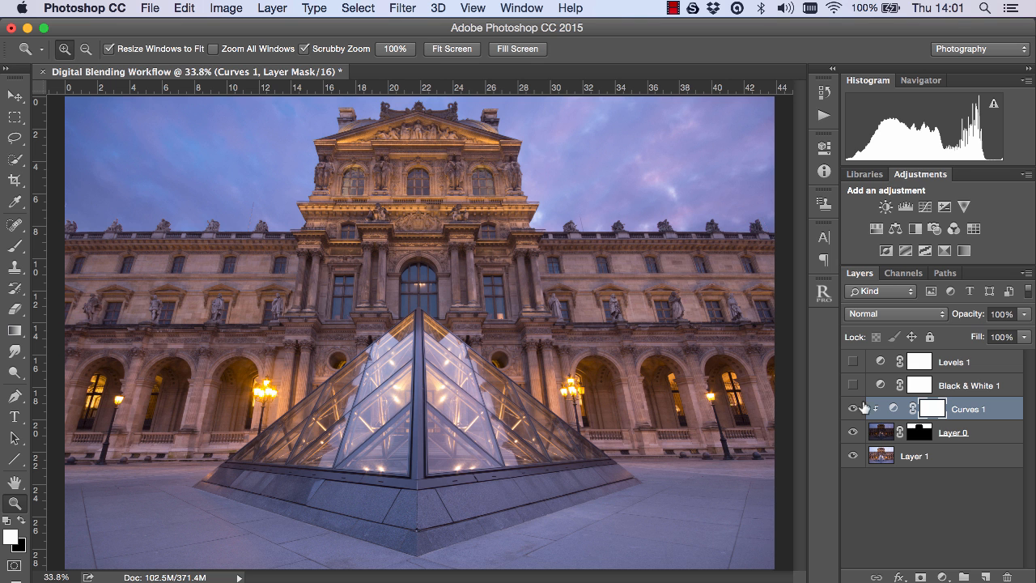
left_click(851, 379)
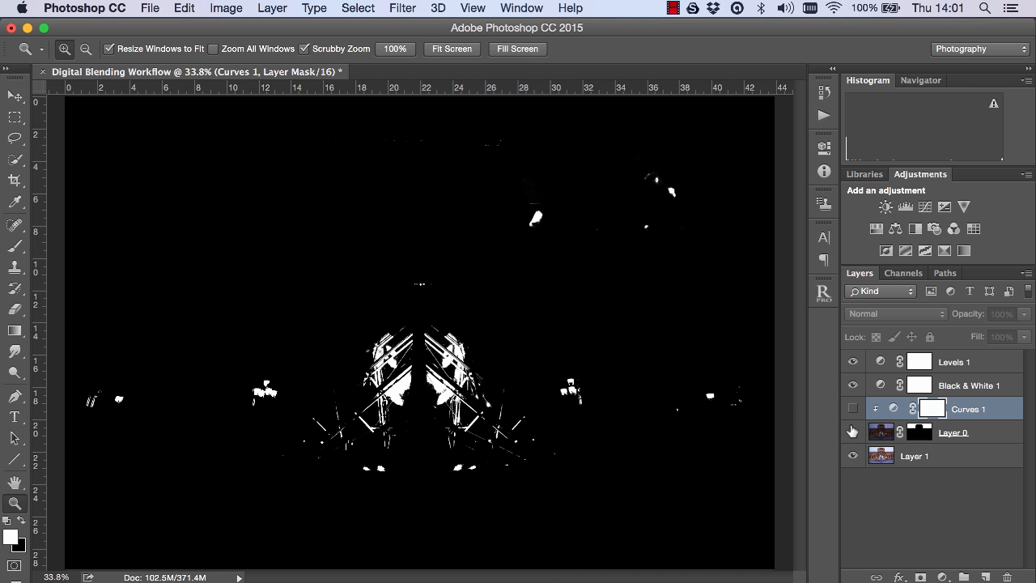
Step: Return to the colour view and hide Layer 0 to compare against the original pale-sky photo
left_click(852, 408)
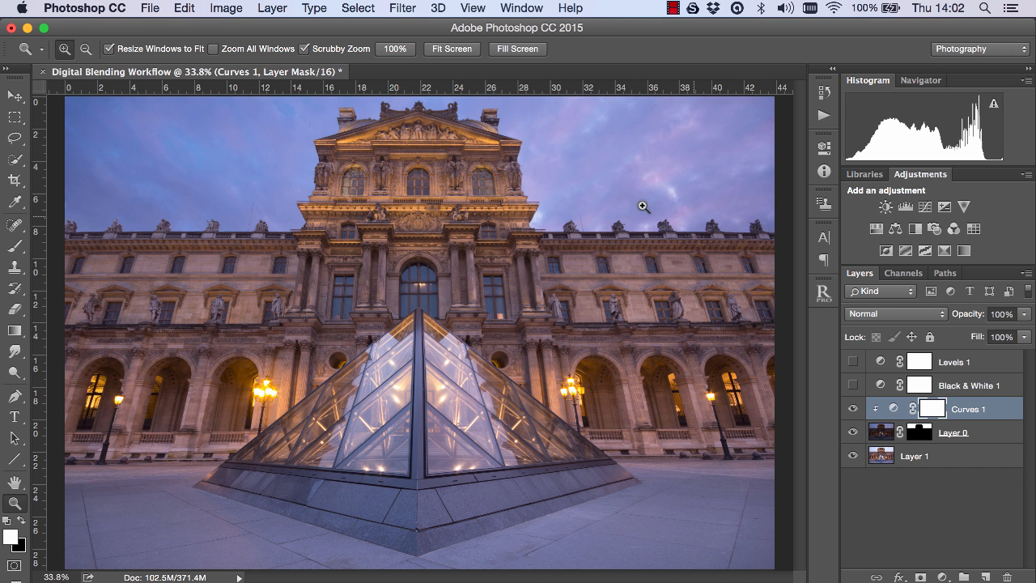
mouse_move(444, 113)
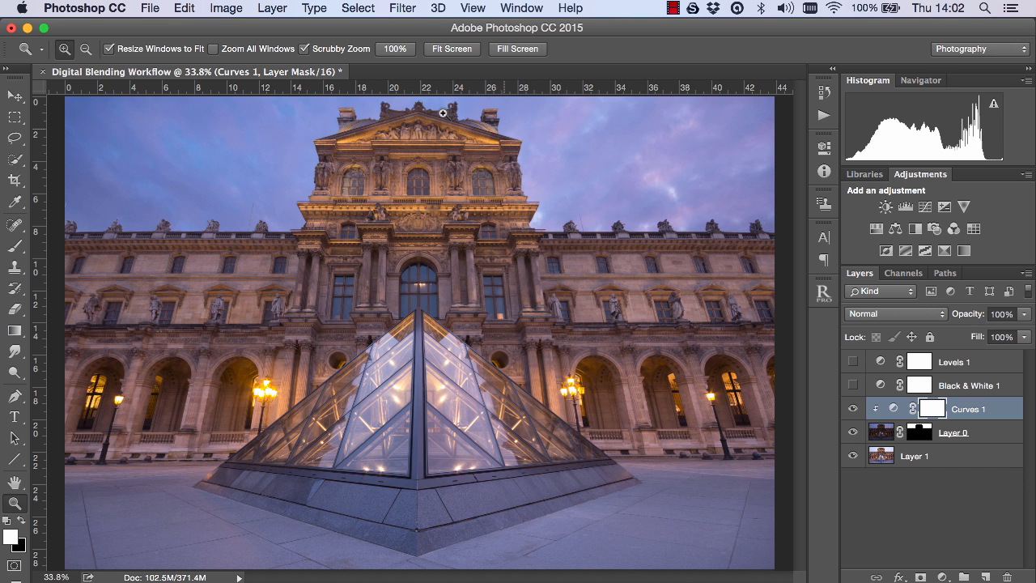
mouse_move(605, 162)
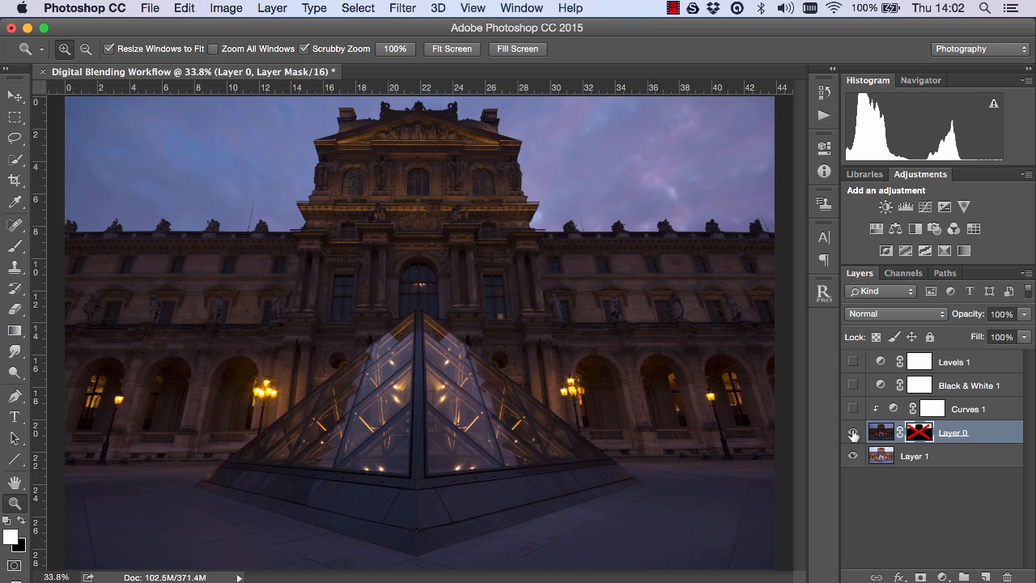
left_click(852, 430)
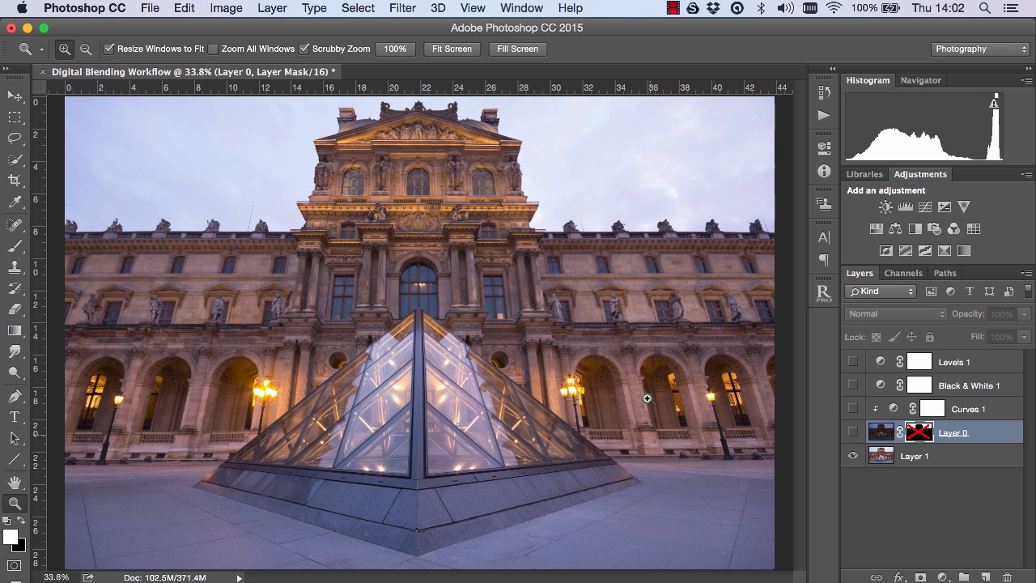
mouse_move(488, 315)
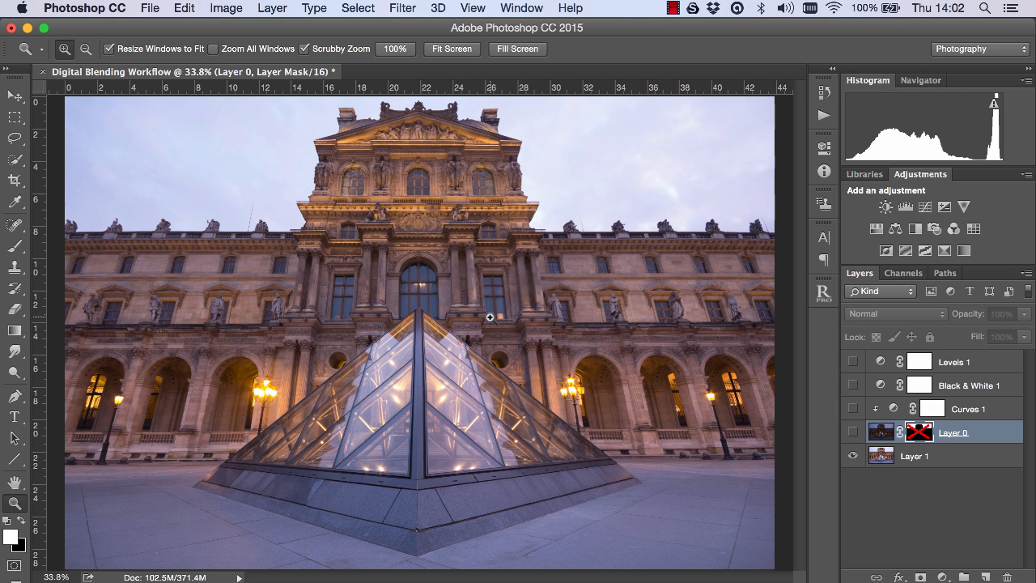